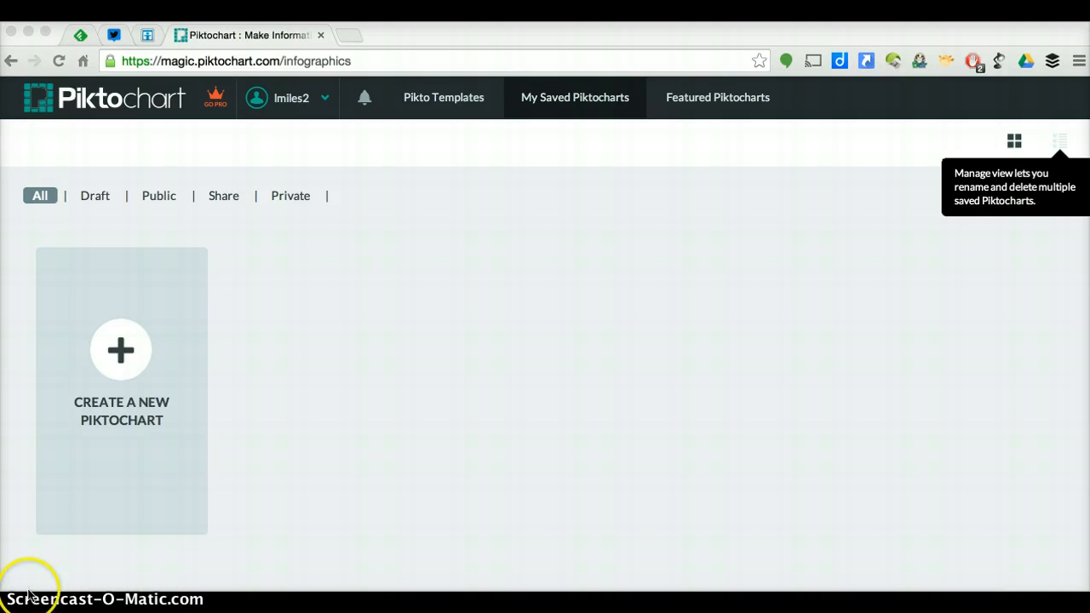
{"action": "mouse_move", "coordinate": [424, 235]}
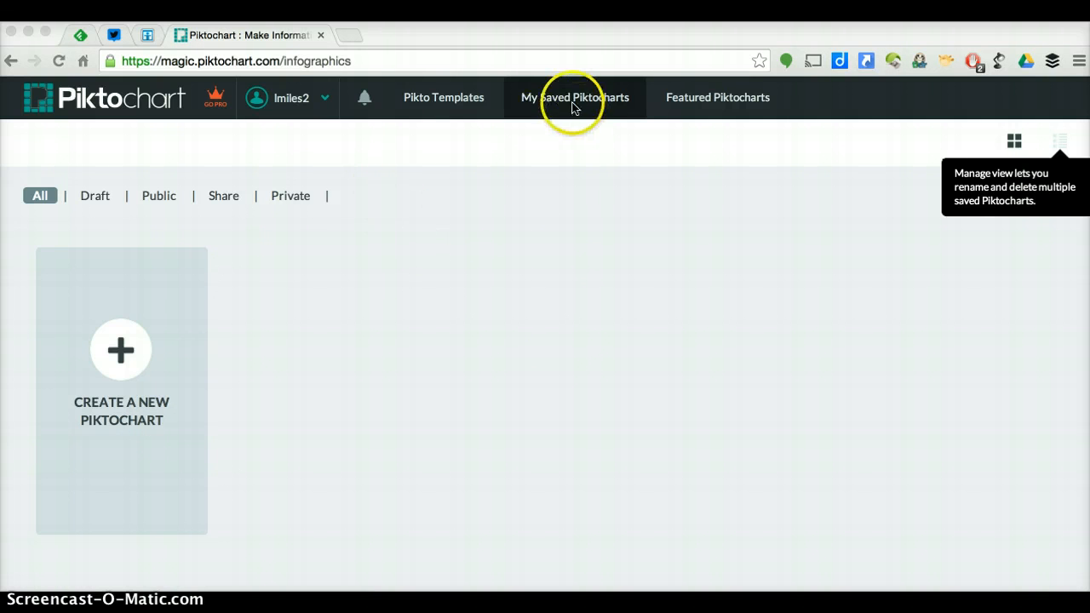
From My Saved Piktocharts, begin creating a new Piktochart
{"action": "left_click", "coordinate": [573, 97]}
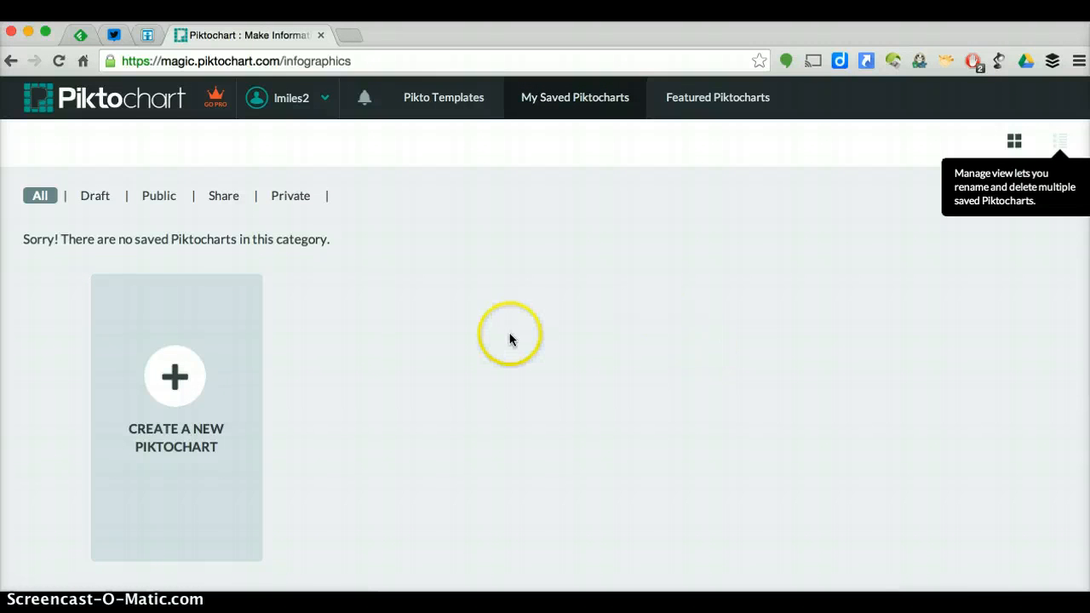
{"action": "mouse_move", "coordinate": [175, 378]}
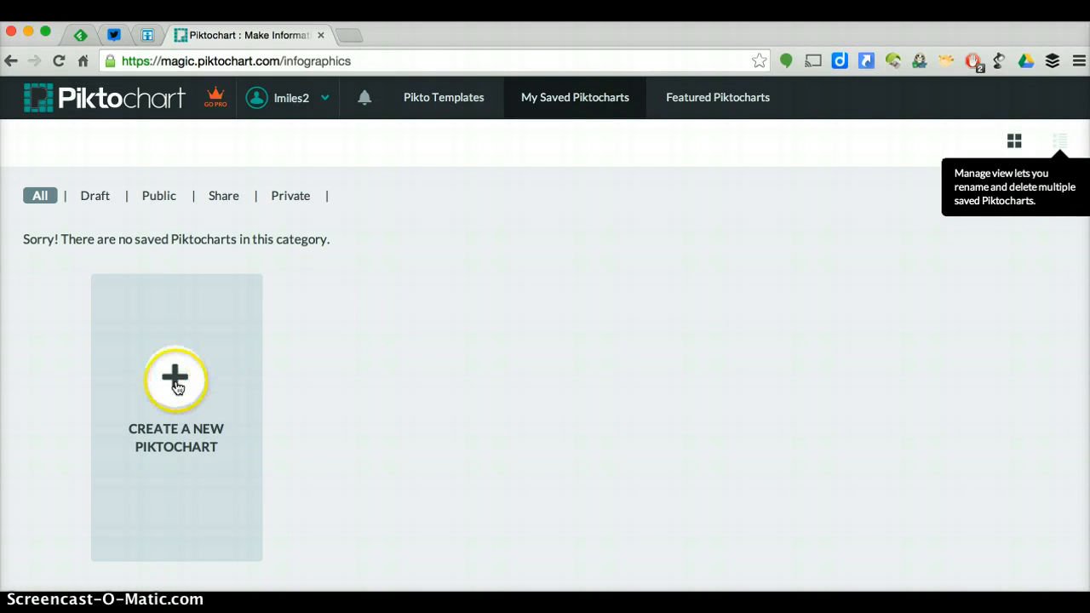
{"action": "left_click", "coordinate": [177, 378]}
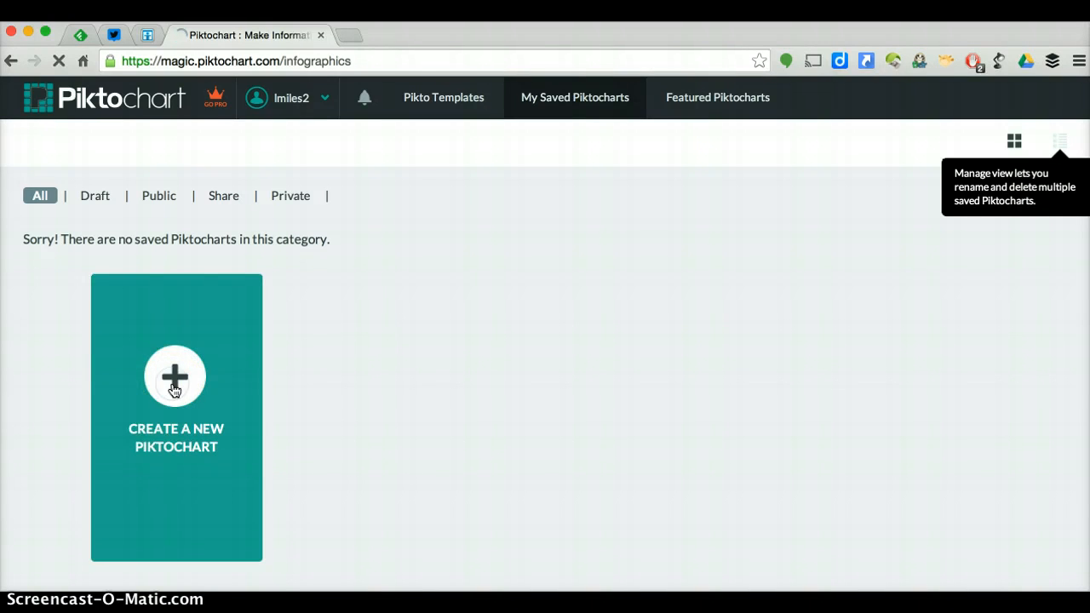
Choose the Infographic format and create one from the free Apropos theme
{"action": "left_click", "coordinate": [176, 376]}
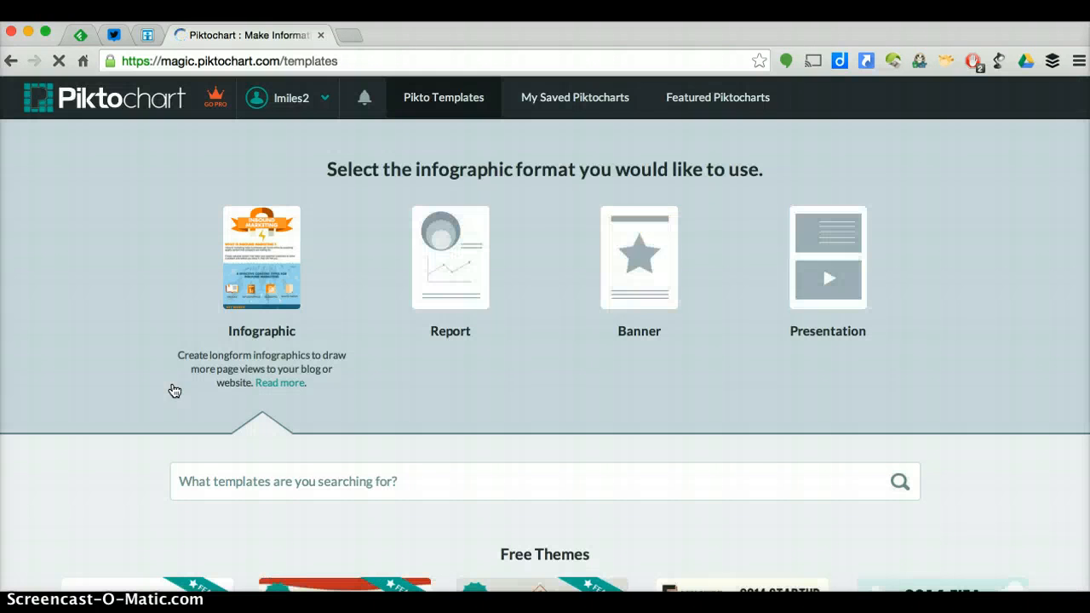
{"action": "mouse_move", "coordinate": [383, 235]}
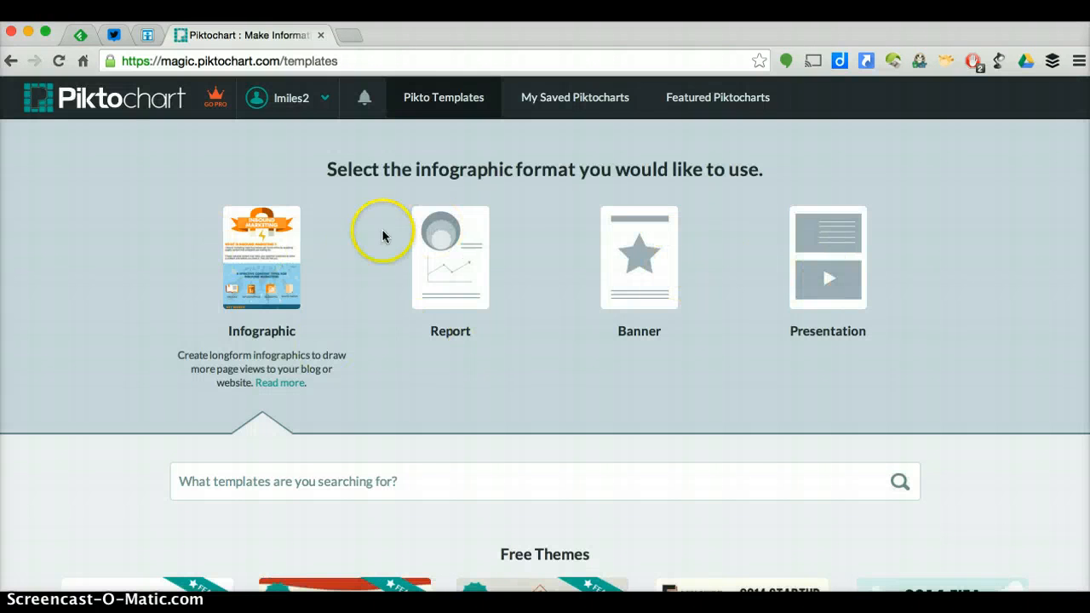
{"action": "mouse_move", "coordinate": [212, 218]}
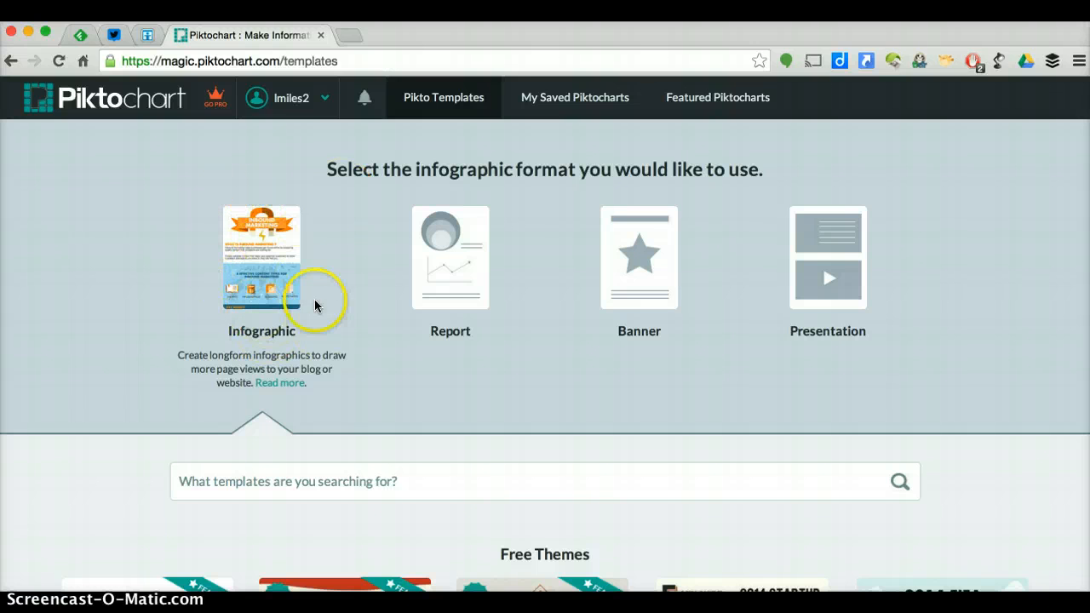
{"action": "scroll", "scroll_direction": "down", "scroll_amount": 3}
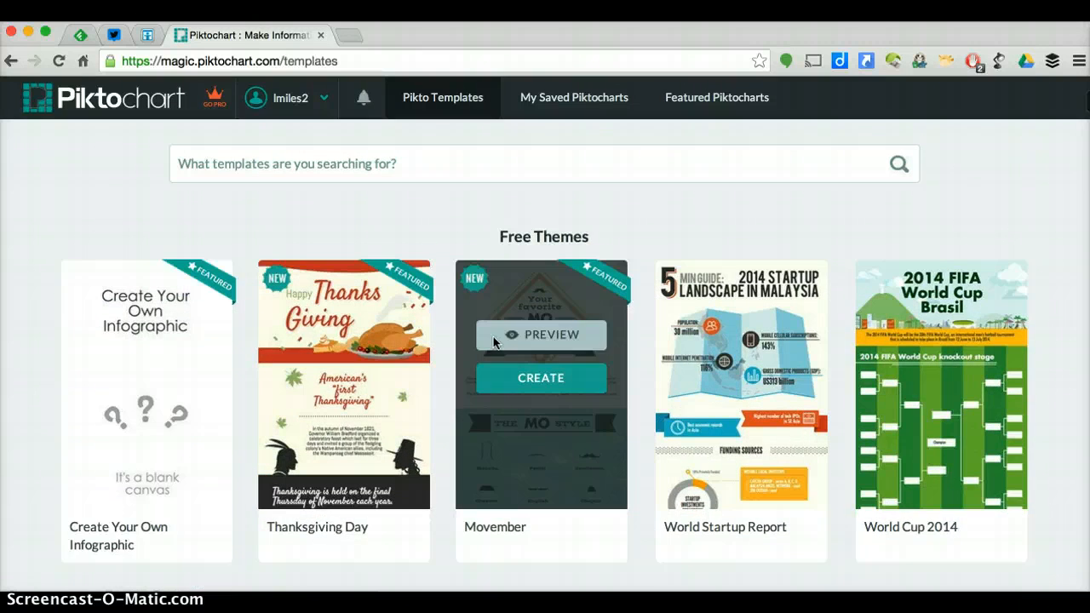
{"action": "scroll", "scroll_direction": "down", "scroll_amount": 3}
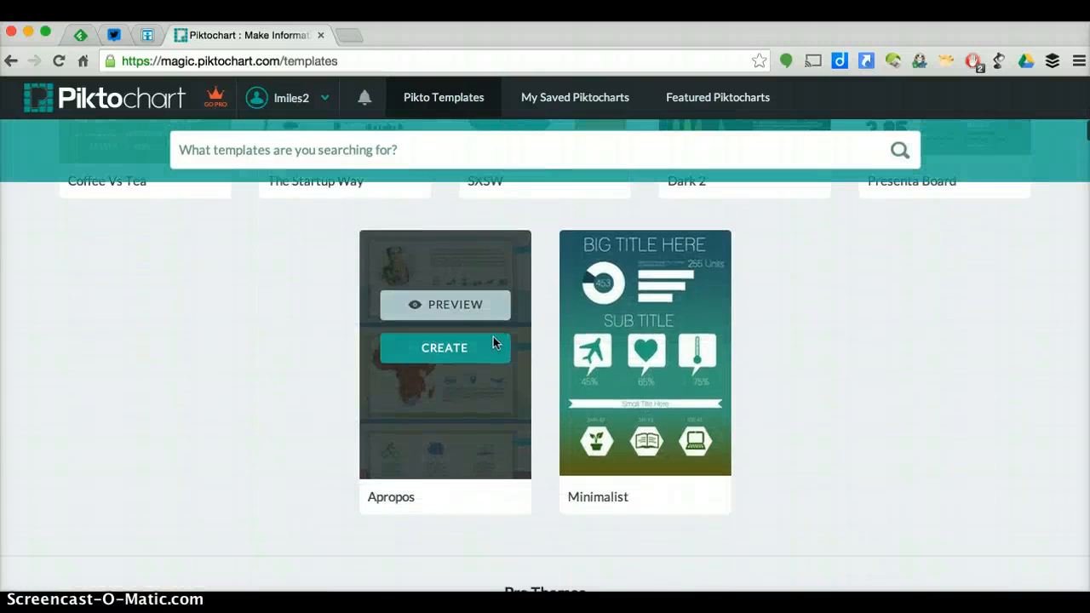
{"action": "scroll", "scroll_direction": "up", "scroll_amount": 3}
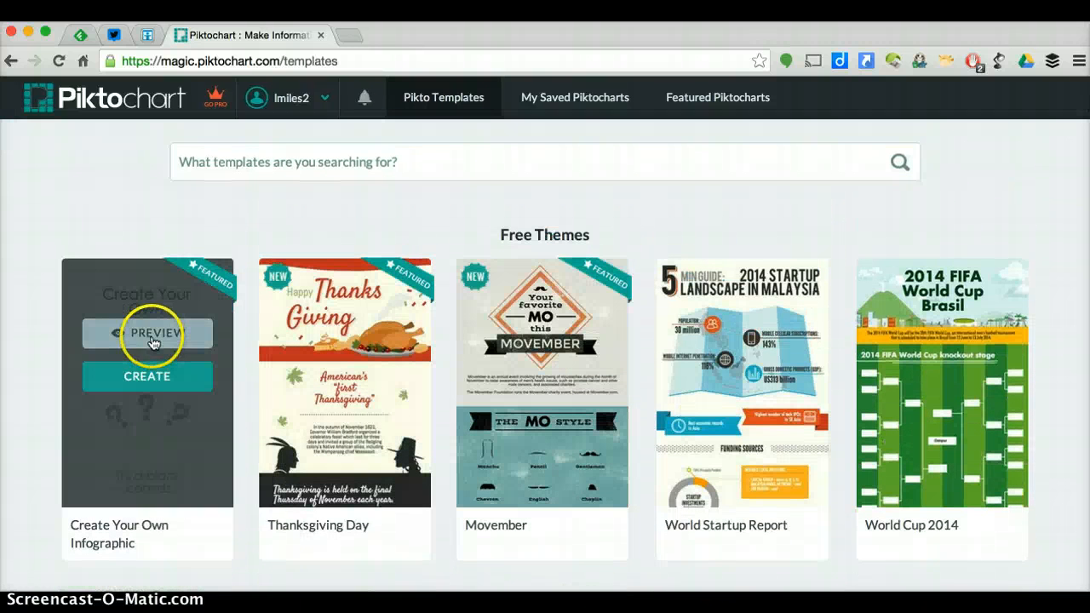
{"action": "mouse_move", "coordinate": [143, 413]}
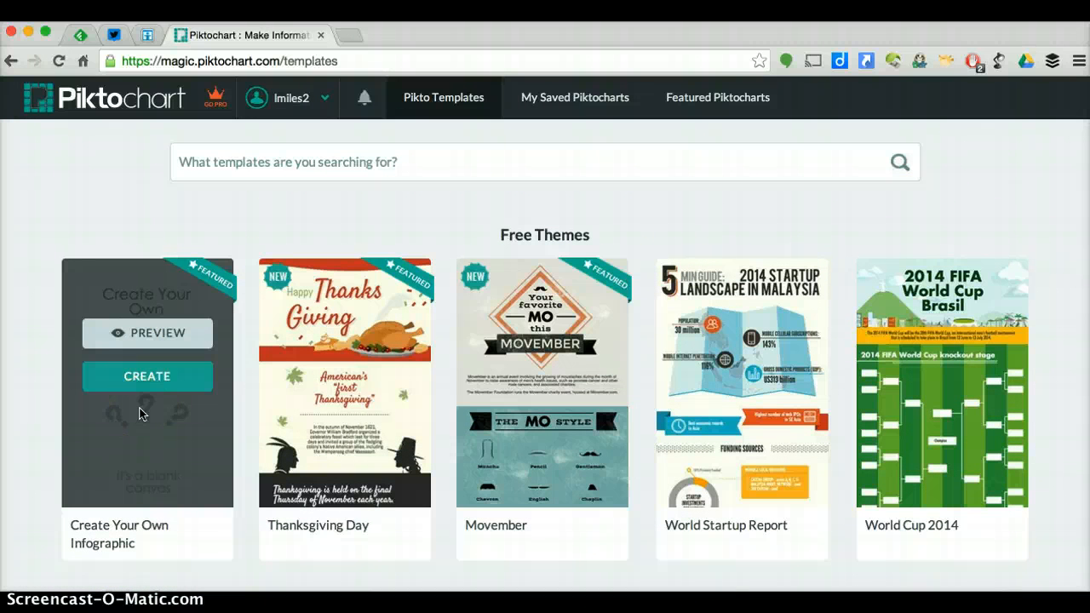
{"action": "mouse_move", "coordinate": [646, 364]}
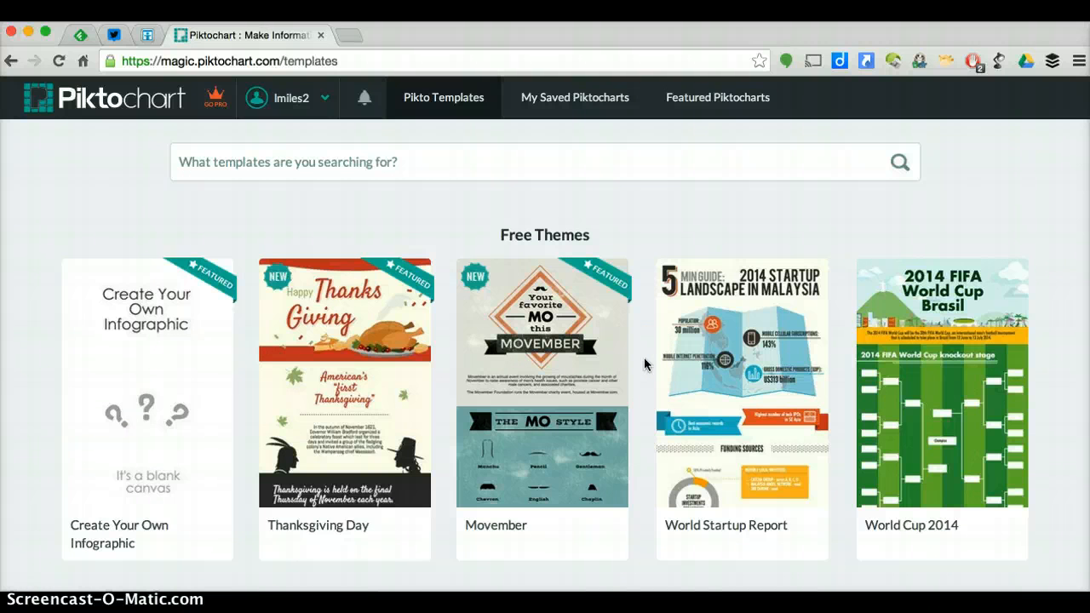
{"action": "scroll", "scroll_direction": "down", "scroll_amount": 3}
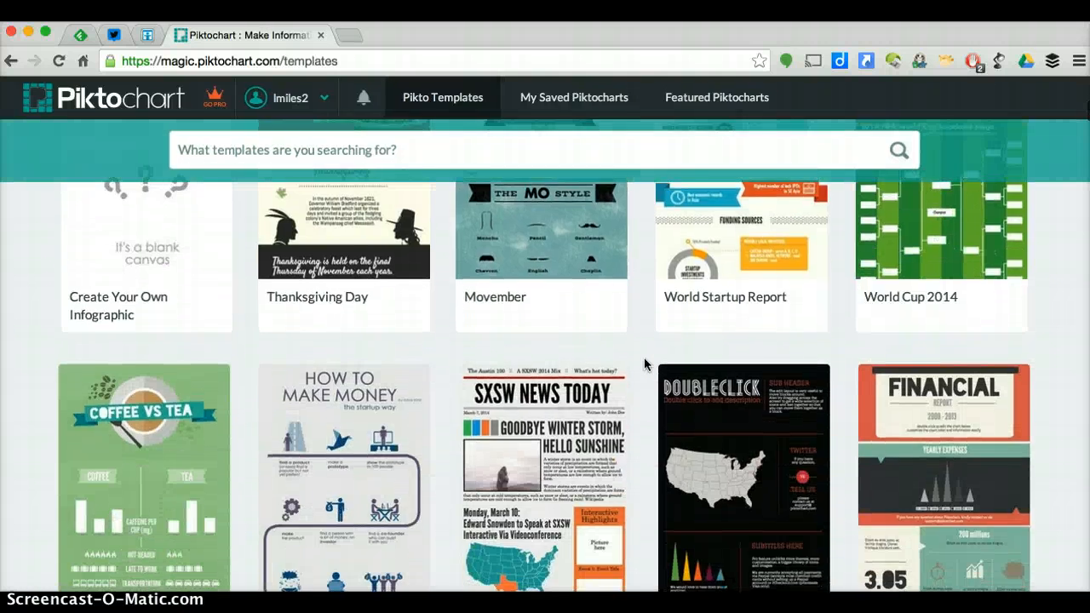
{"action": "scroll", "scroll_direction": "down", "scroll_amount": 3}
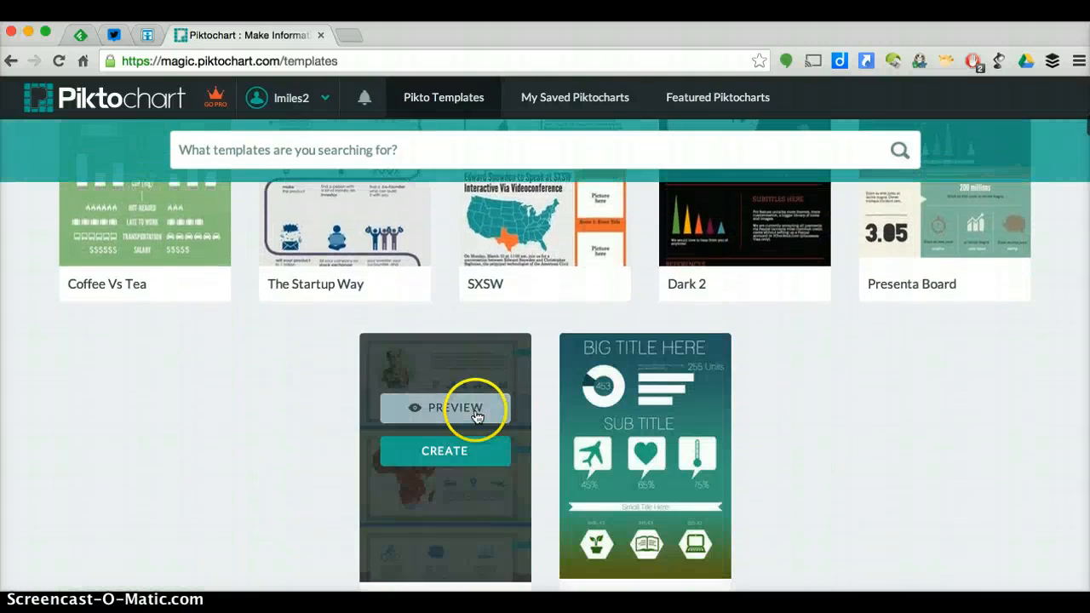
{"action": "left_click", "coordinate": [444, 450]}
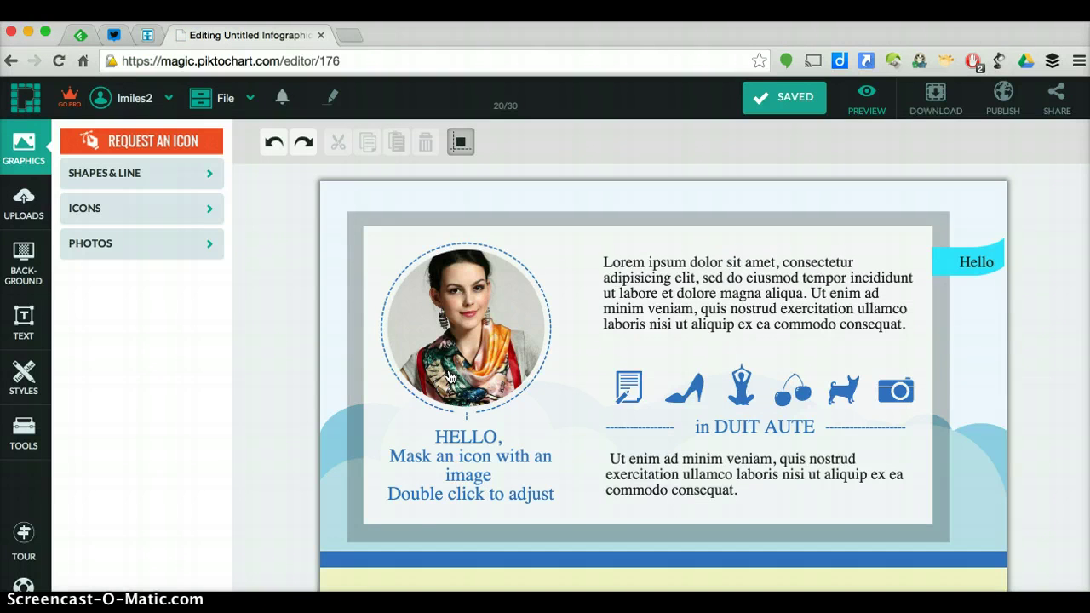
Review the template's blocks and select the top block with the portrait
{"action": "left_click", "coordinate": [739, 340]}
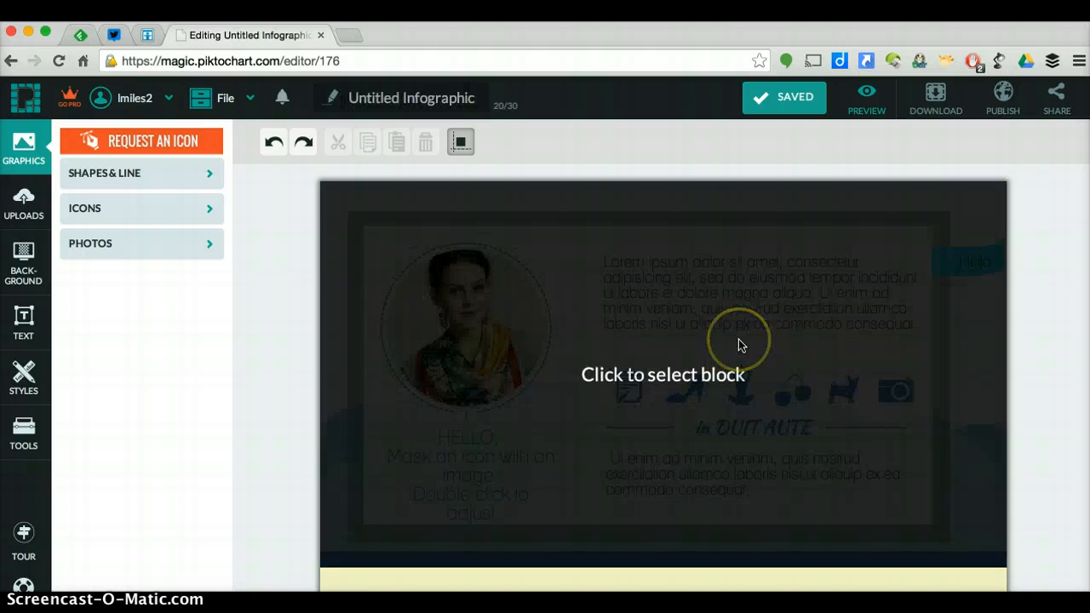
{"action": "scroll", "scroll_direction": "down", "scroll_amount": 3}
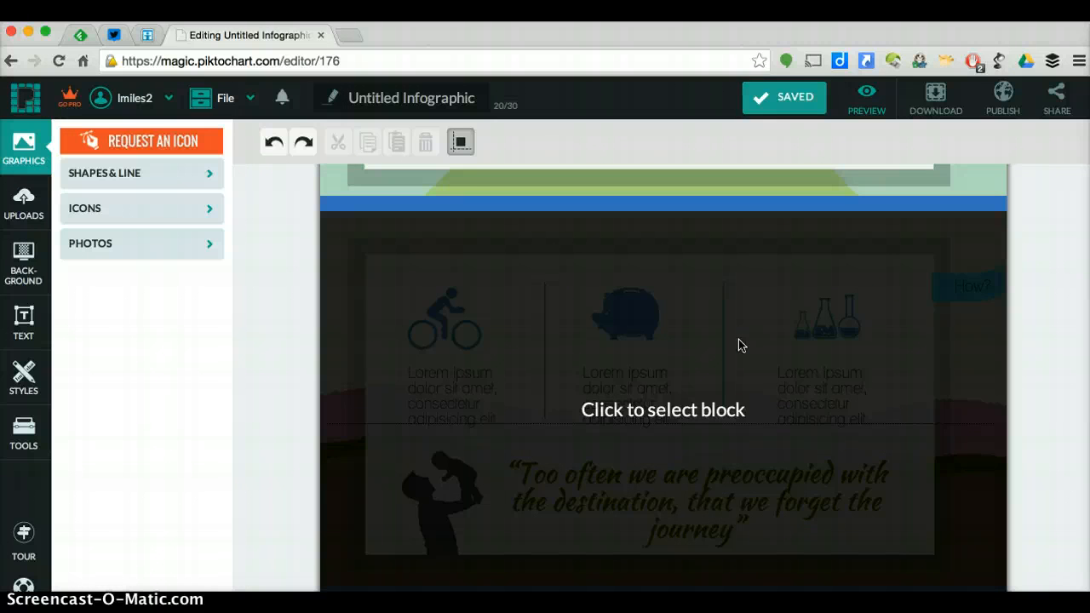
{"action": "scroll", "scroll_direction": "down", "scroll_amount": 3}
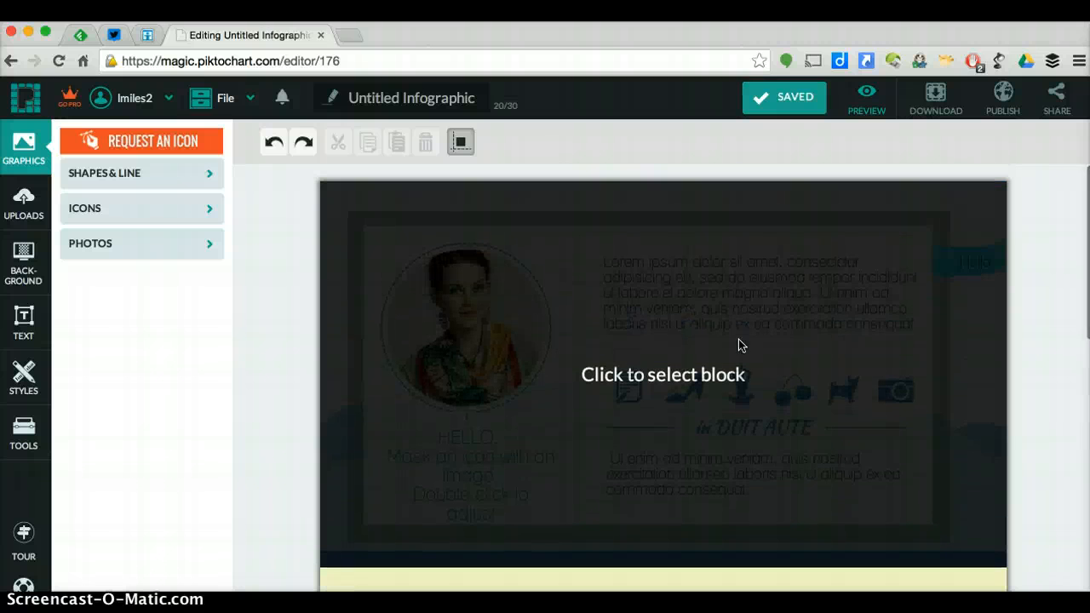
{"action": "mouse_move", "coordinate": [628, 310]}
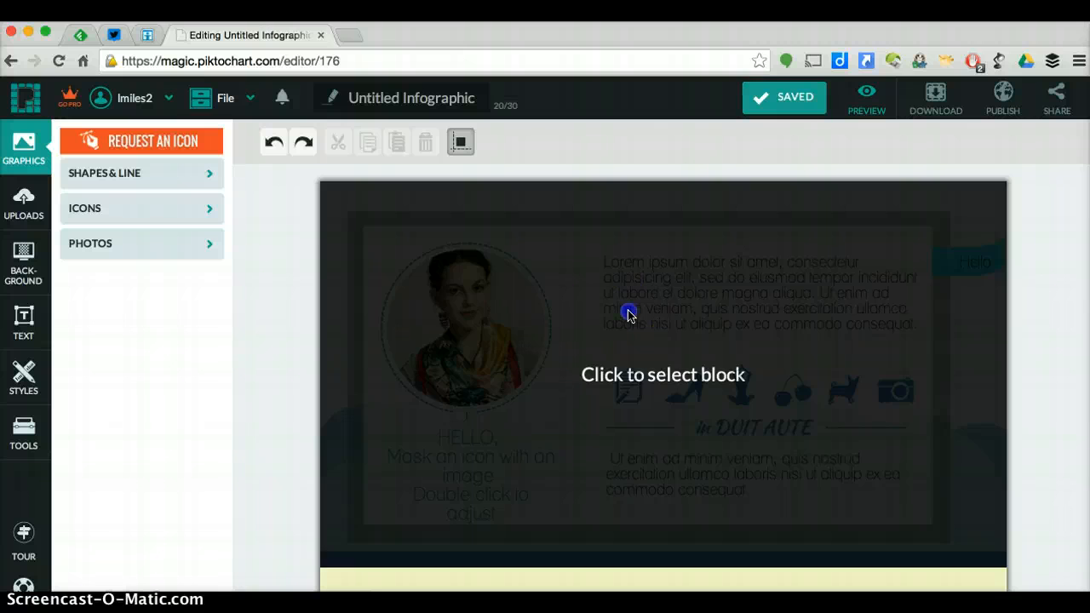
{"action": "left_click", "coordinate": [628, 310]}
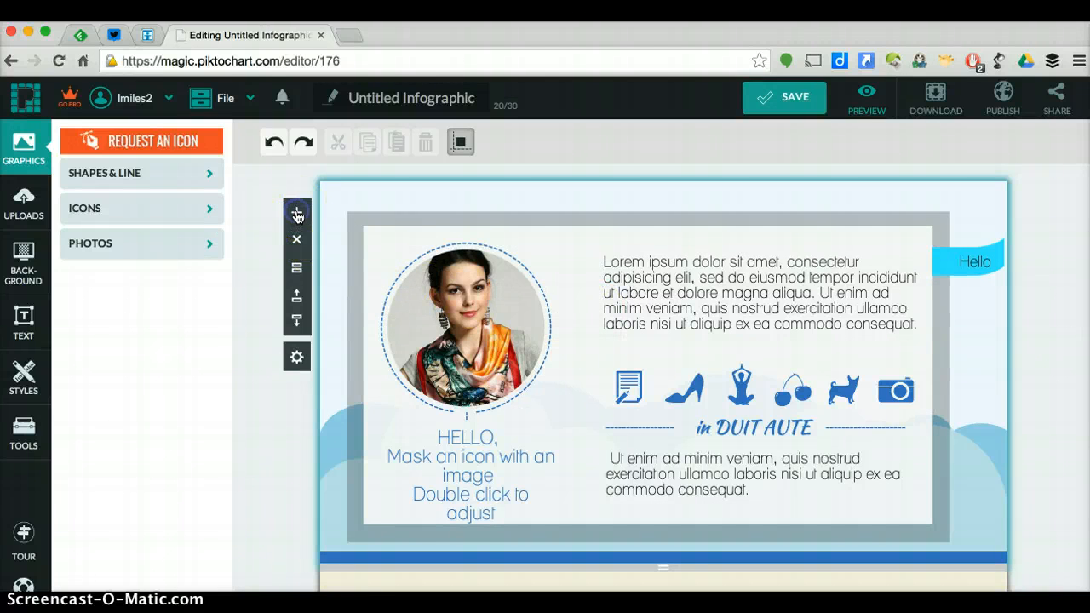
Scroll down the canvas toward the Lorem ipsum text beside the portrait
{"action": "scroll", "scroll_direction": "down", "scroll_amount": 3}
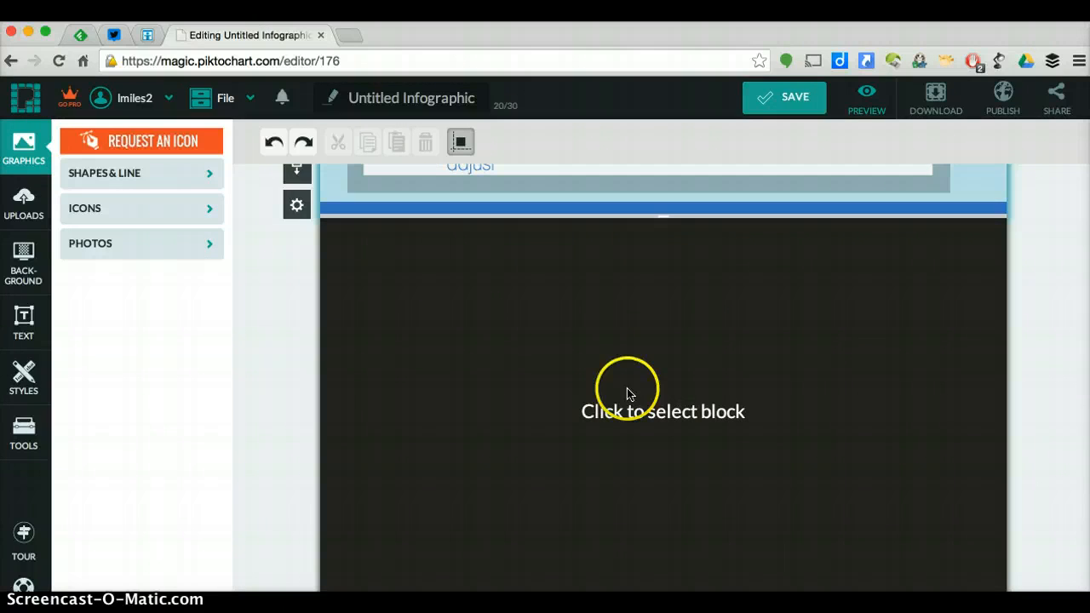
{"action": "mouse_move", "coordinate": [525, 320]}
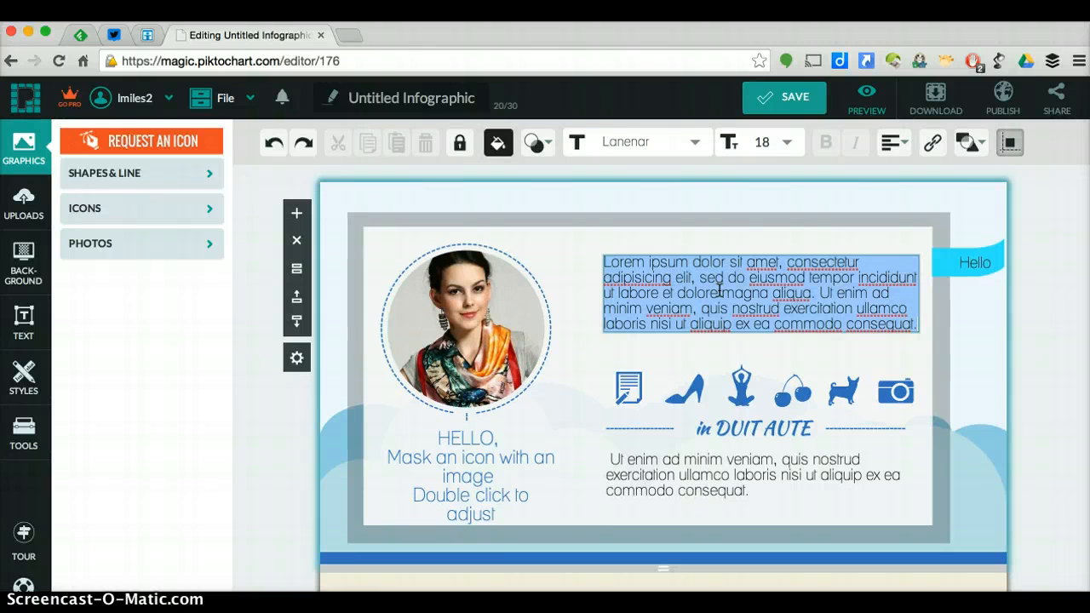
Delete the selected Lorem ipsum paragraph and select the camera icon
{"action": "key", "text": "delete"}
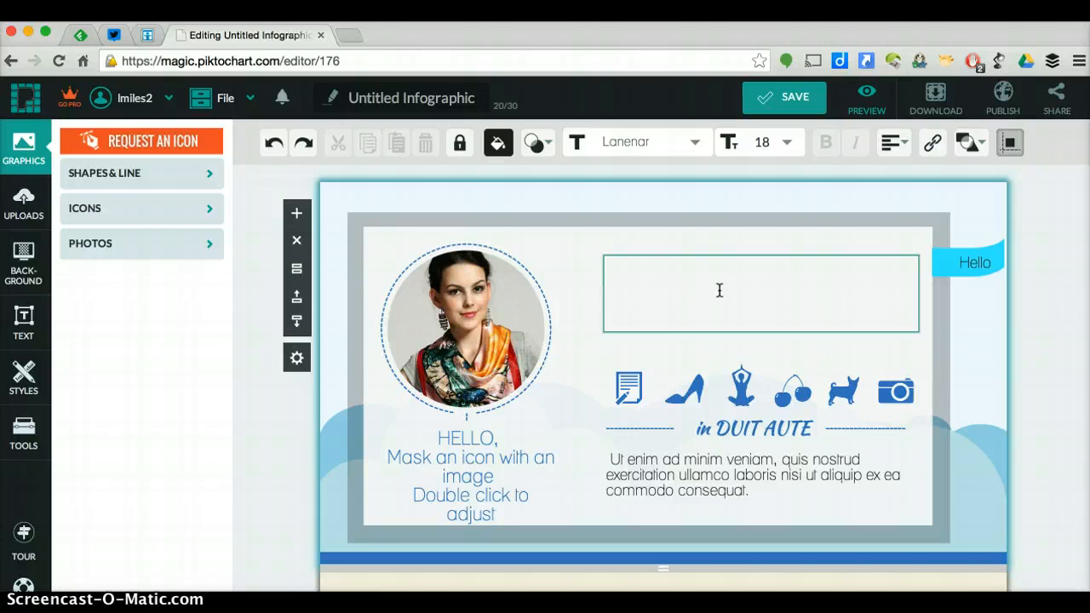
{"action": "left_click", "coordinate": [759, 293]}
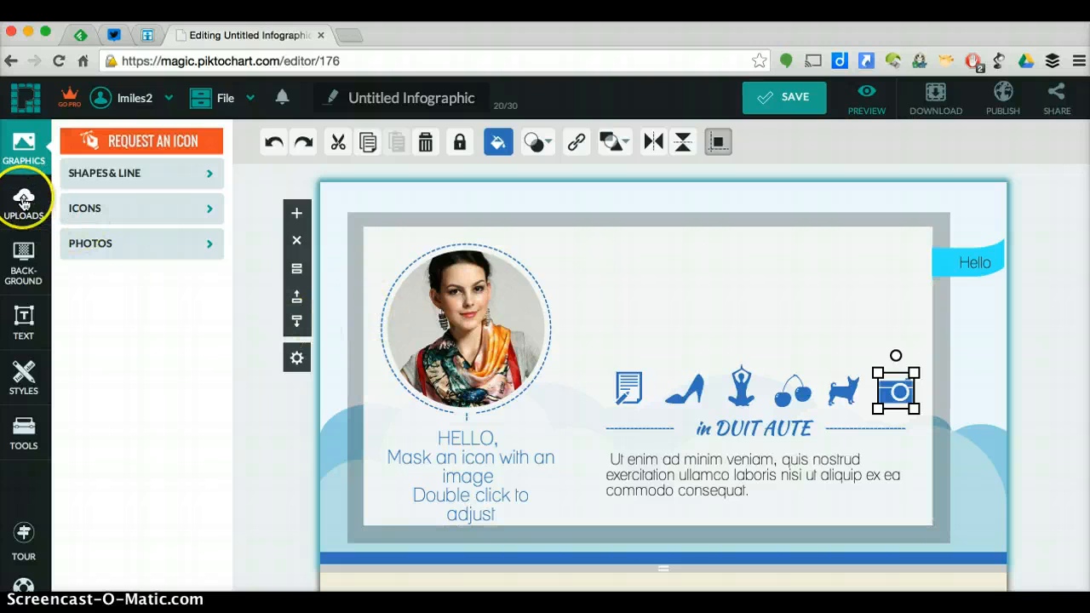
{"action": "mouse_move", "coordinate": [129, 212]}
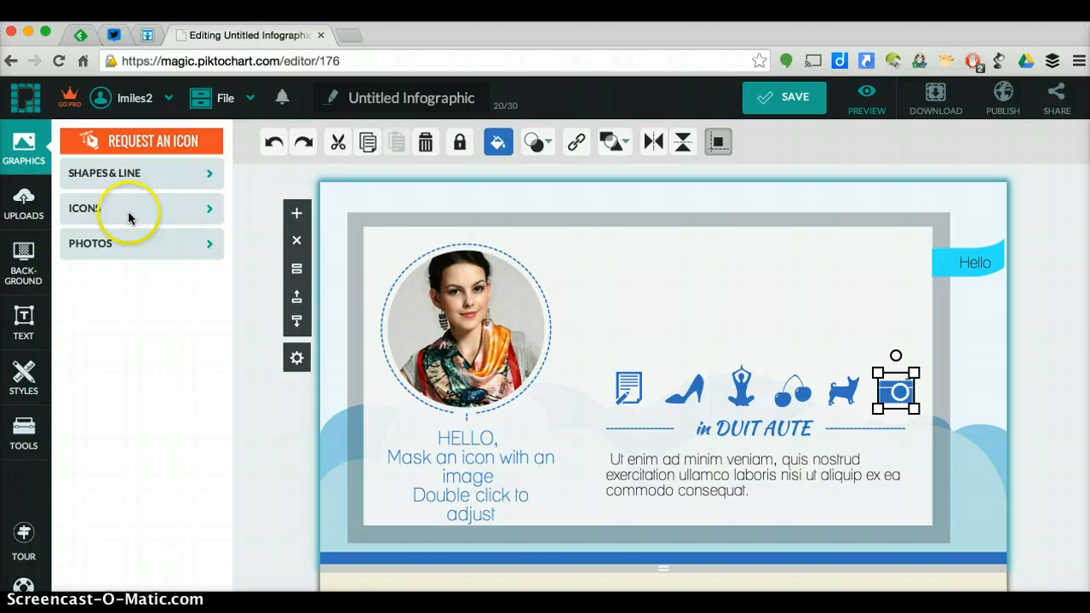
{"action": "mouse_move", "coordinate": [201, 253]}
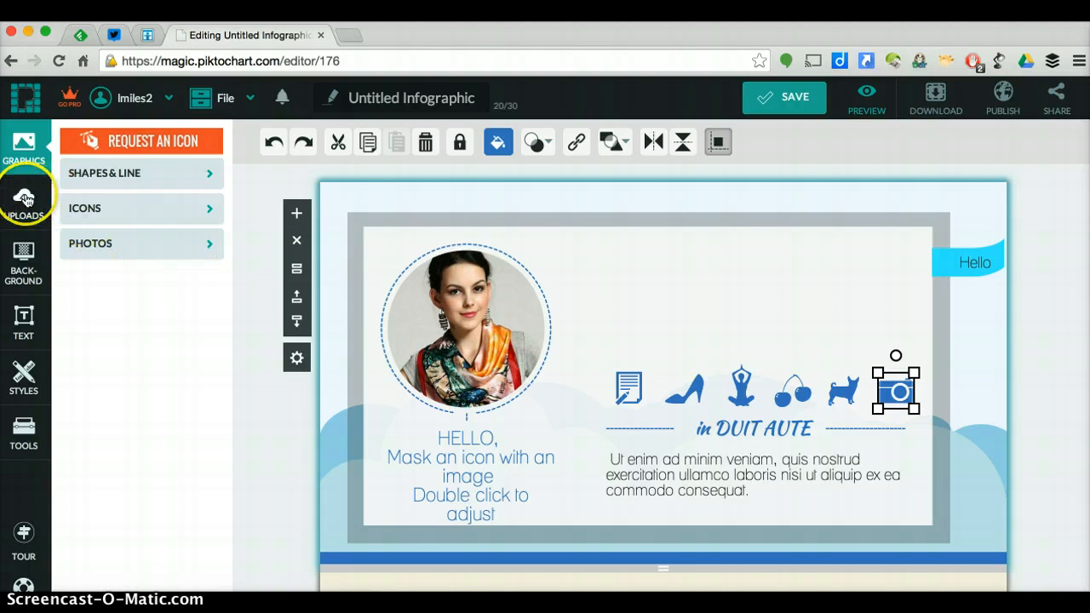
Show the Uploads panel and choose an image from the computer to upload
{"action": "left_click", "coordinate": [24, 201]}
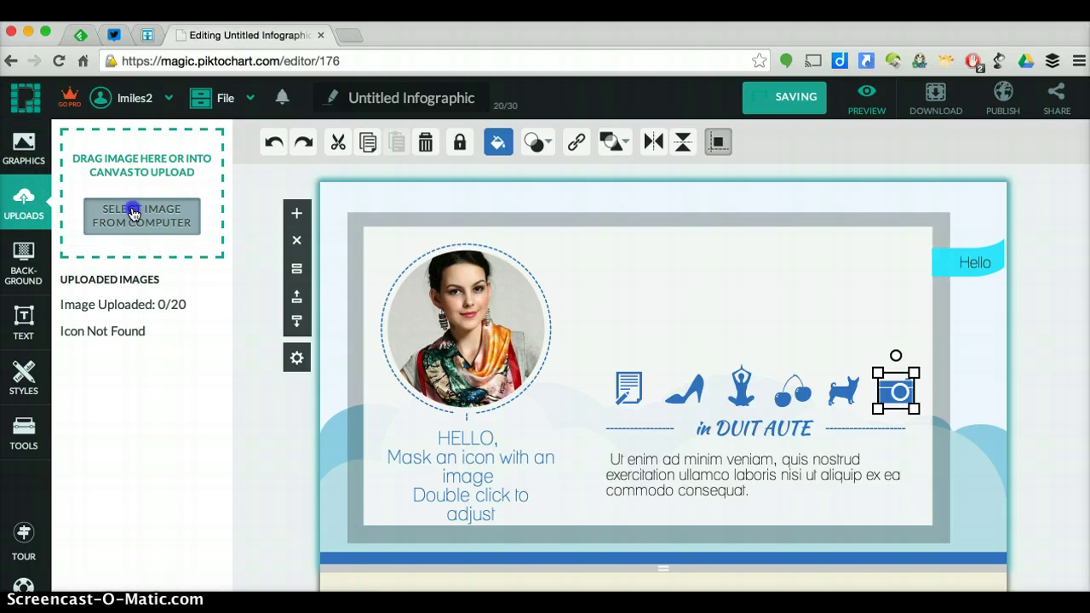
{"action": "left_click", "coordinate": [142, 215]}
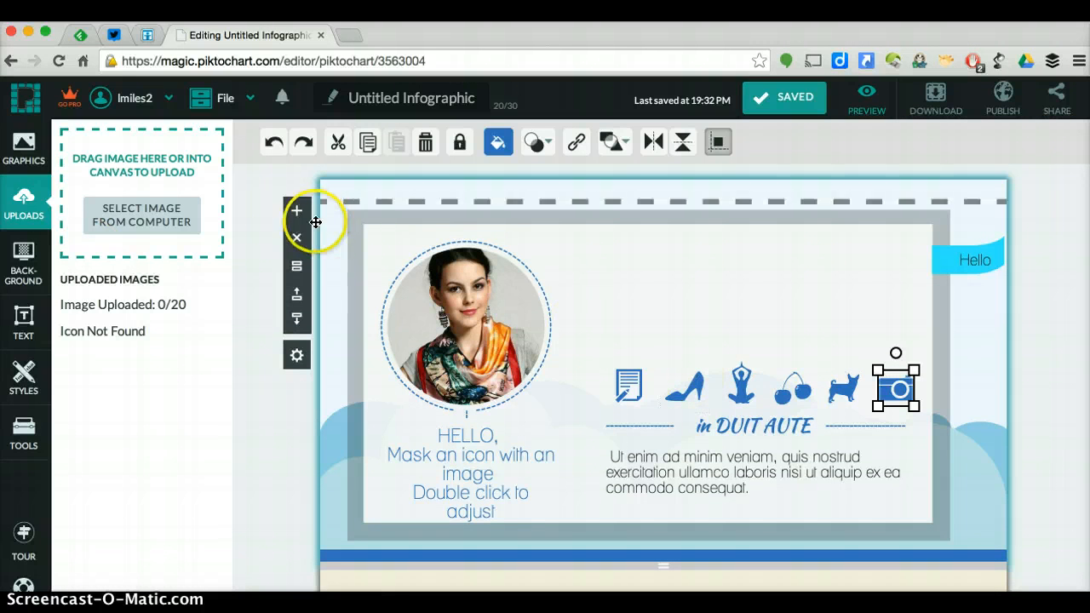
Browse Background and Text, then apply the second Styles colour palette to the infographic
{"action": "left_click", "coordinate": [24, 264]}
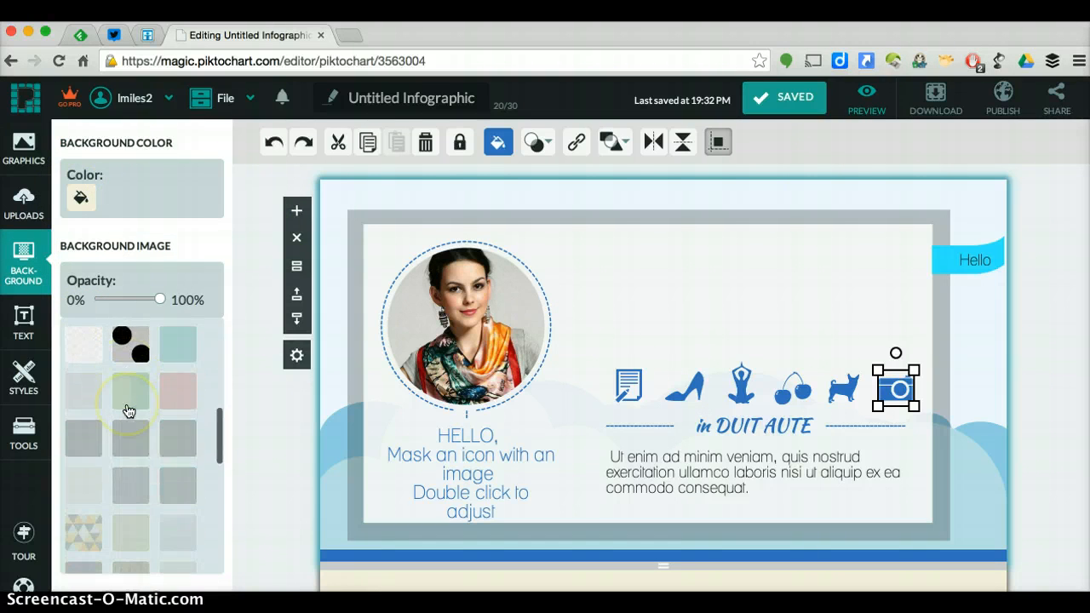
{"action": "left_click", "coordinate": [24, 322]}
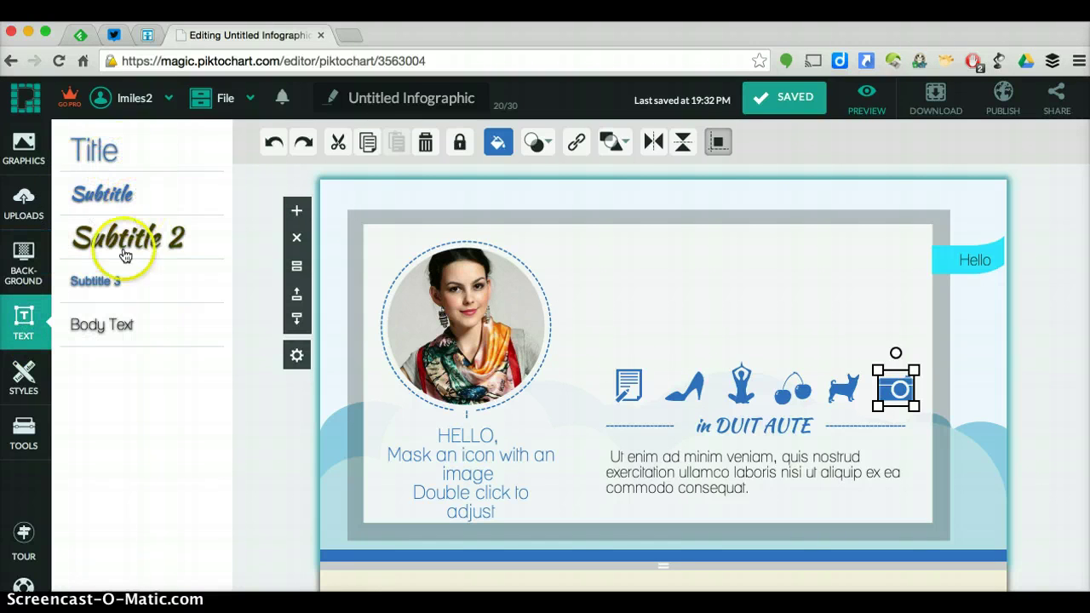
{"action": "left_click", "coordinate": [24, 378]}
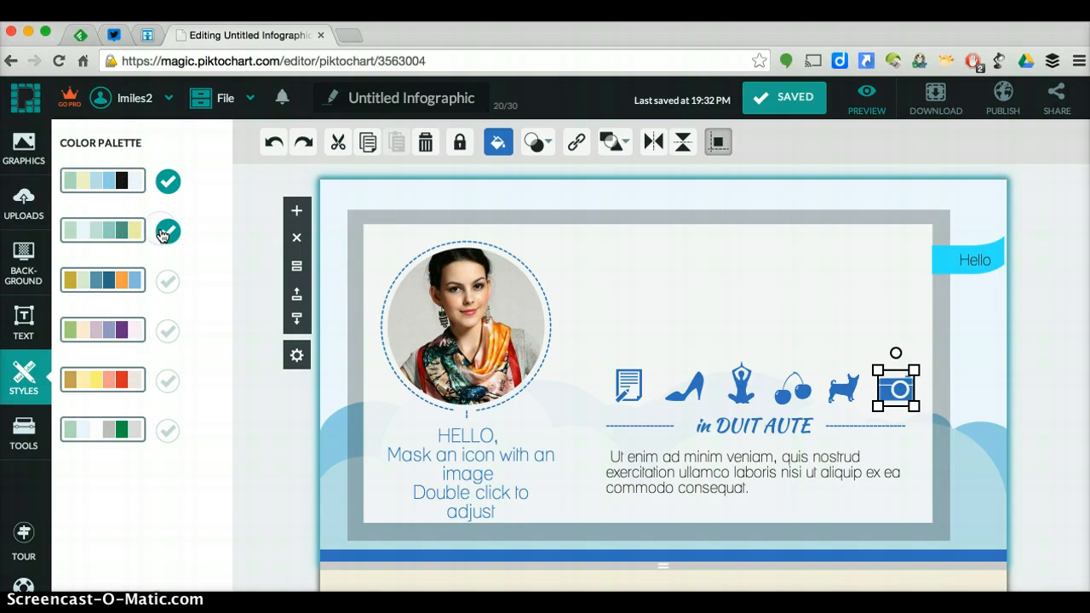
{"action": "left_click", "coordinate": [167, 279]}
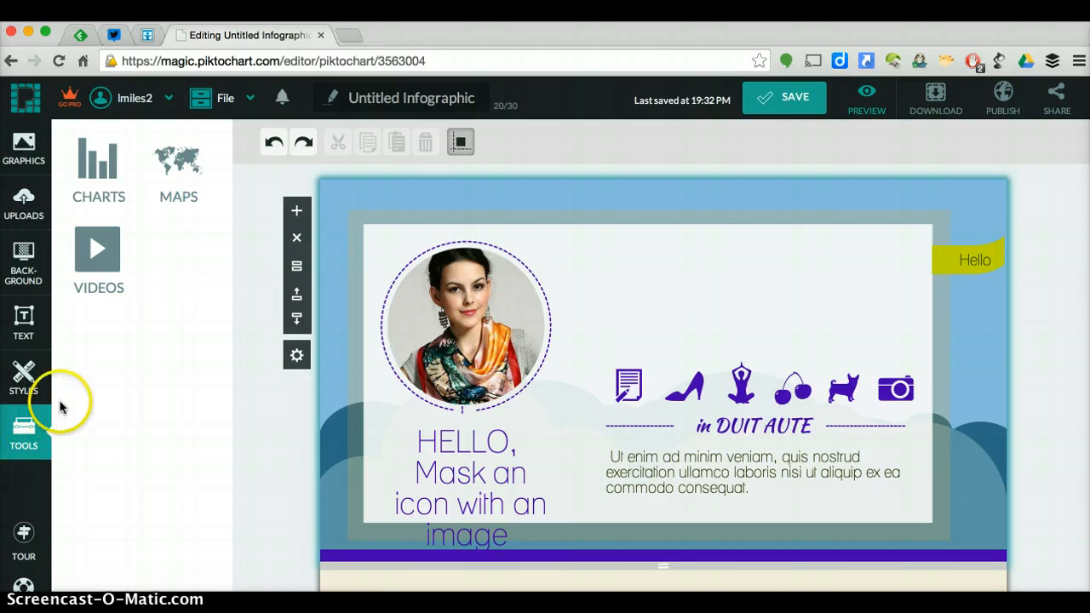
{"action": "mouse_move", "coordinate": [97, 256]}
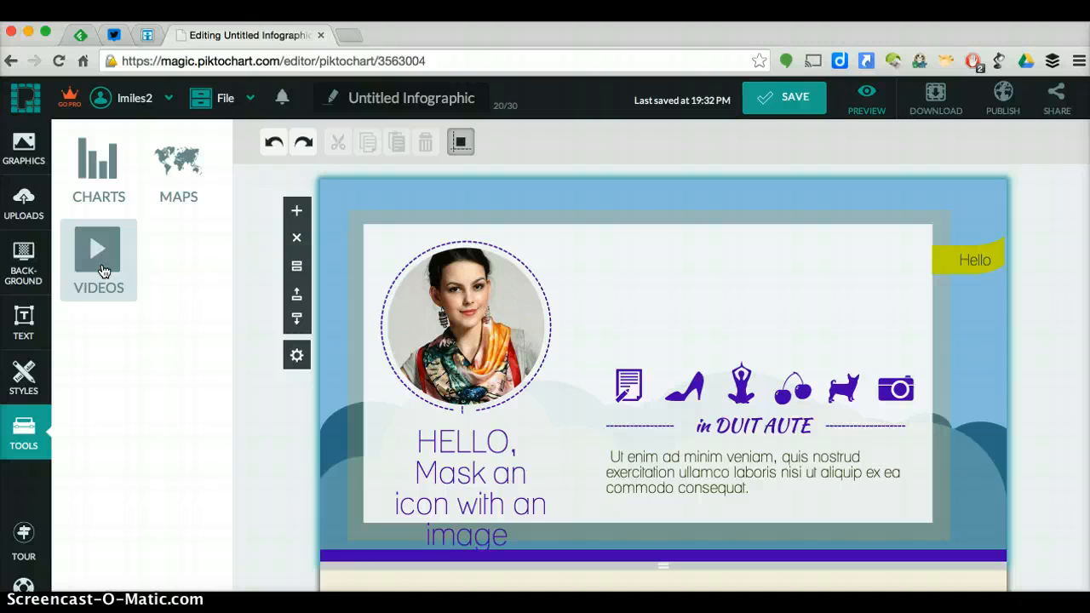
{"action": "mouse_move", "coordinate": [99, 162]}
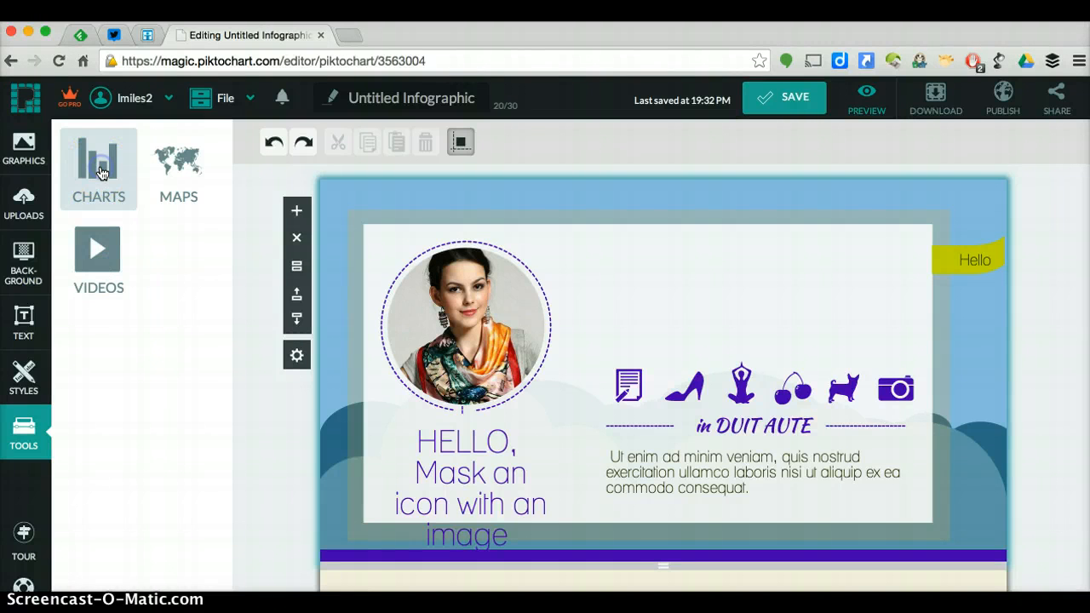
Start a new chart from Tools and preview a couple of chart types
{"action": "left_click", "coordinate": [98, 167]}
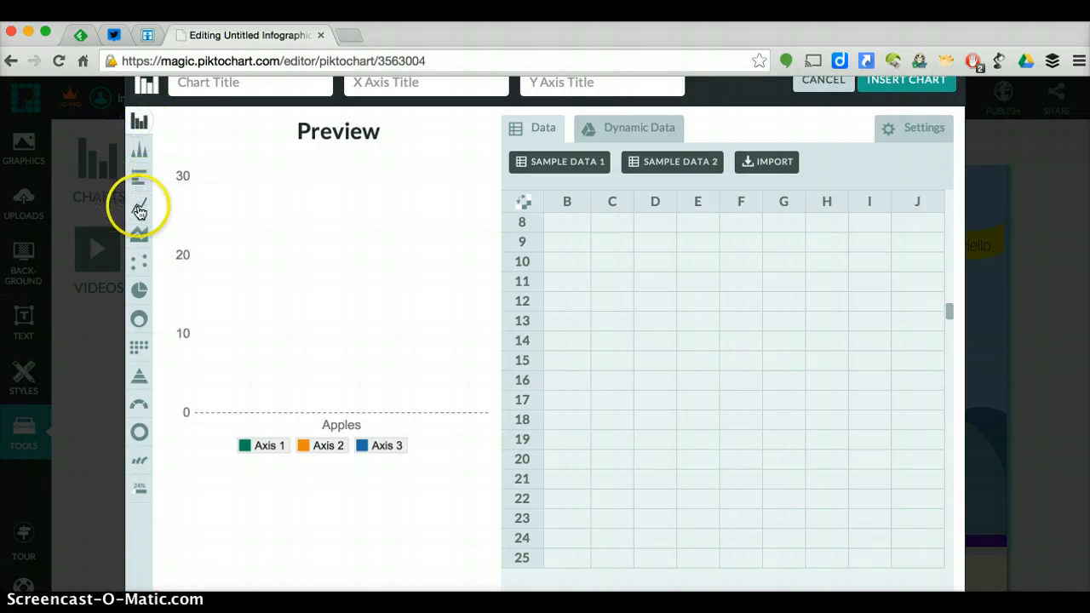
{"action": "left_click", "coordinate": [139, 290]}
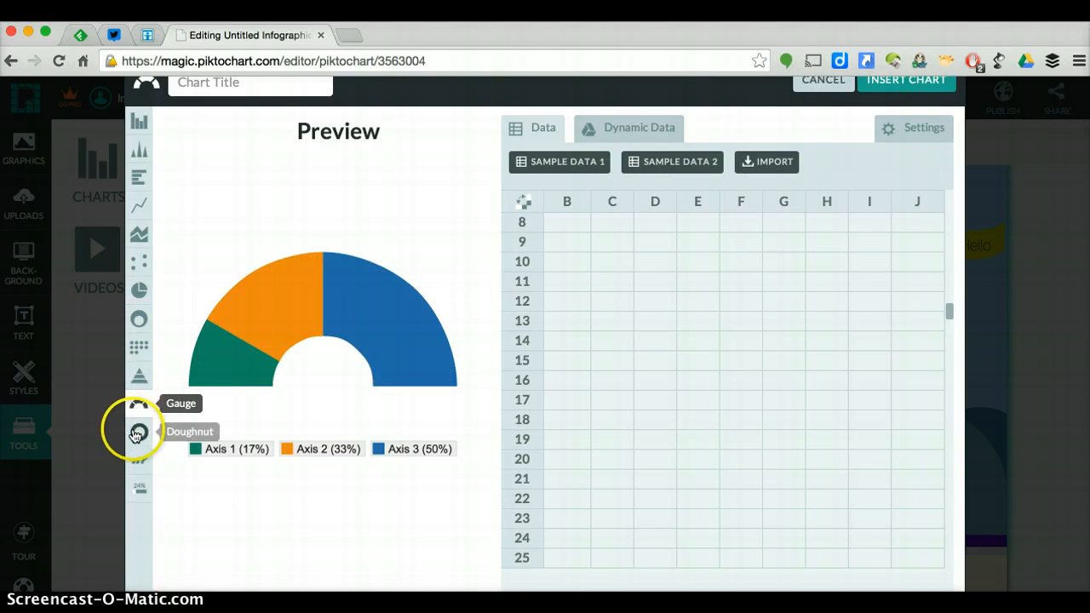
{"action": "left_click", "coordinate": [139, 432]}
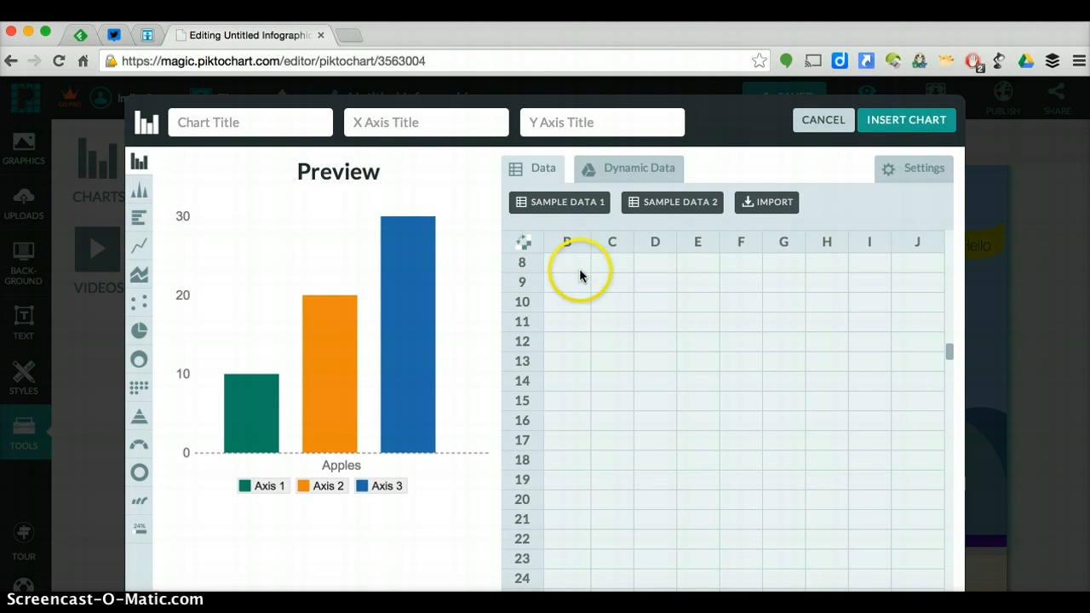
{"action": "mouse_move", "coordinate": [712, 179]}
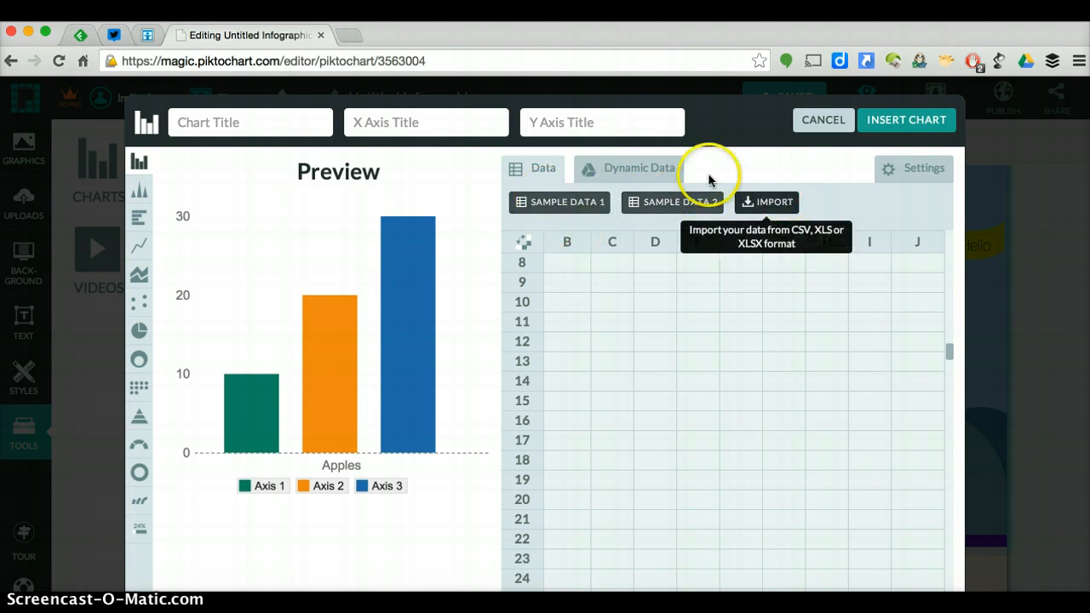
{"action": "mouse_move", "coordinate": [562, 163]}
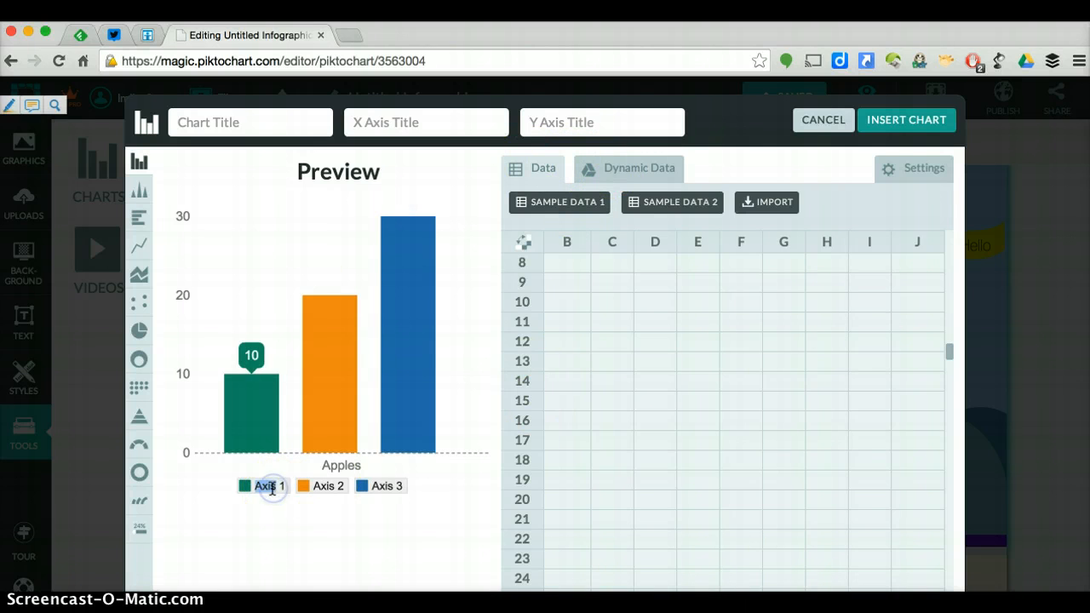
{"action": "mouse_move", "coordinate": [412, 344]}
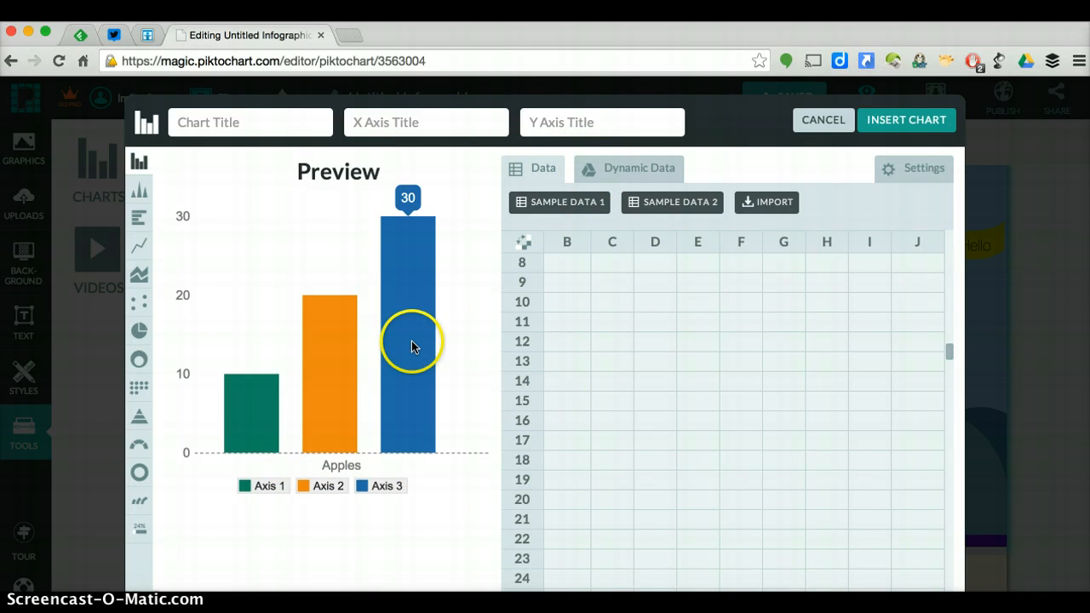
{"action": "left_click", "coordinate": [637, 169]}
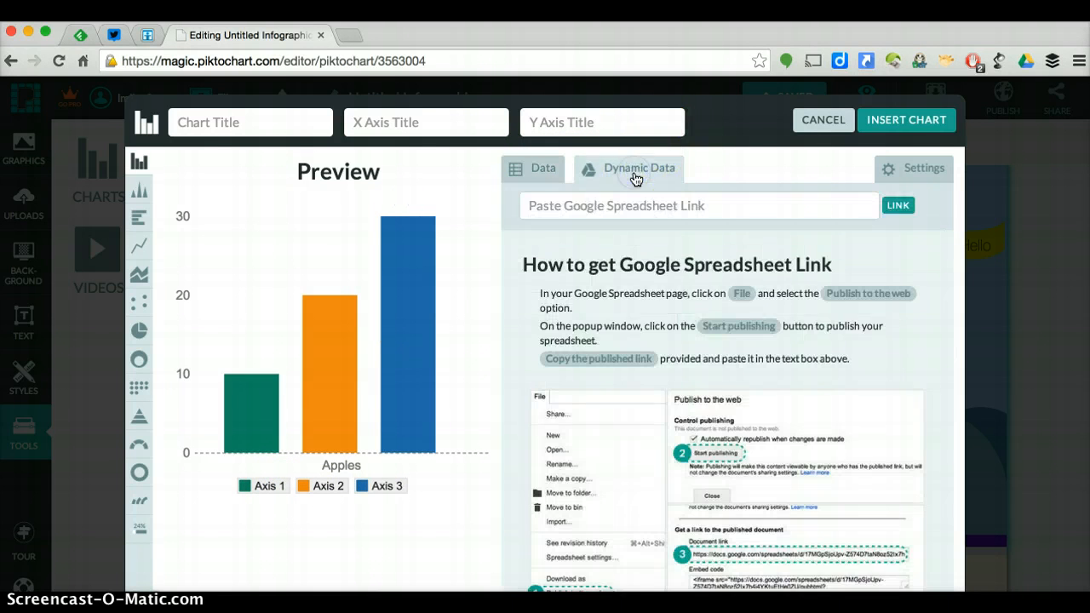
{"action": "scroll", "scroll_direction": "down", "scroll_amount": 3}
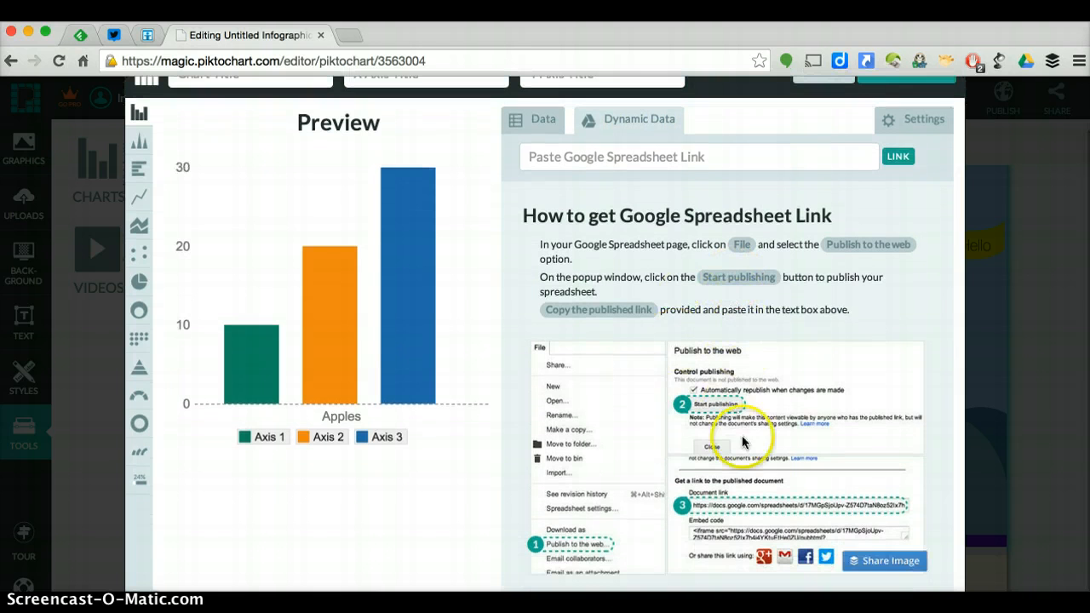
{"action": "mouse_move", "coordinate": [756, 310]}
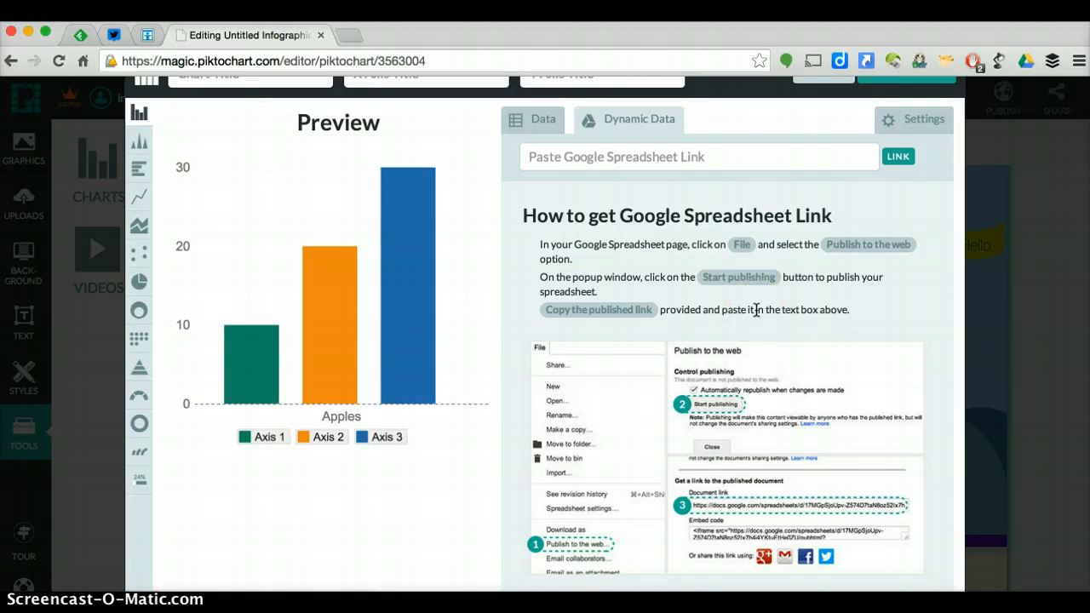
{"action": "mouse_move", "coordinate": [722, 310]}
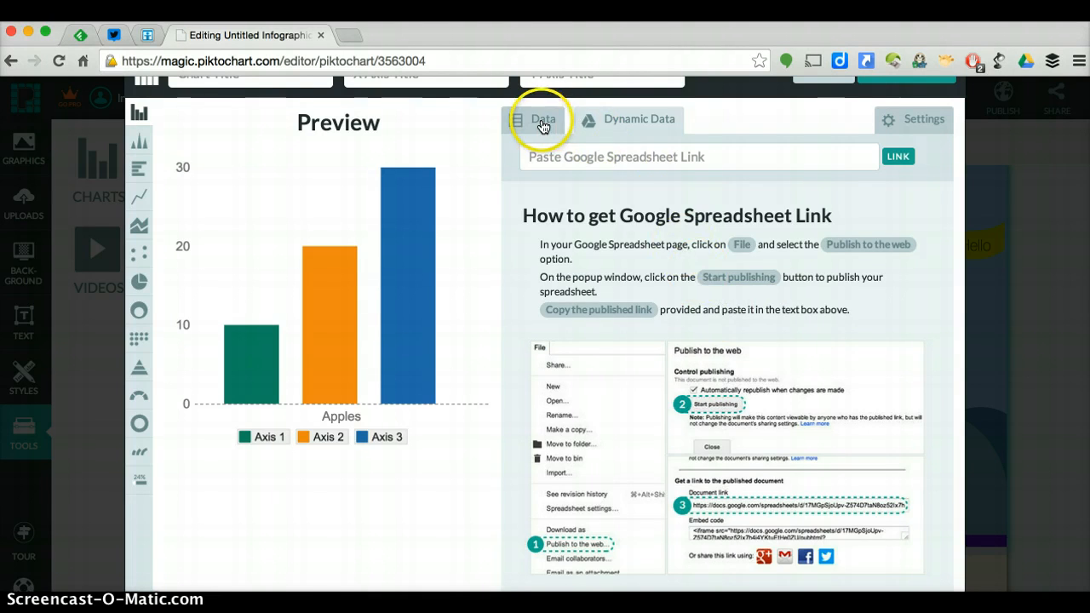
{"action": "left_click", "coordinate": [541, 119]}
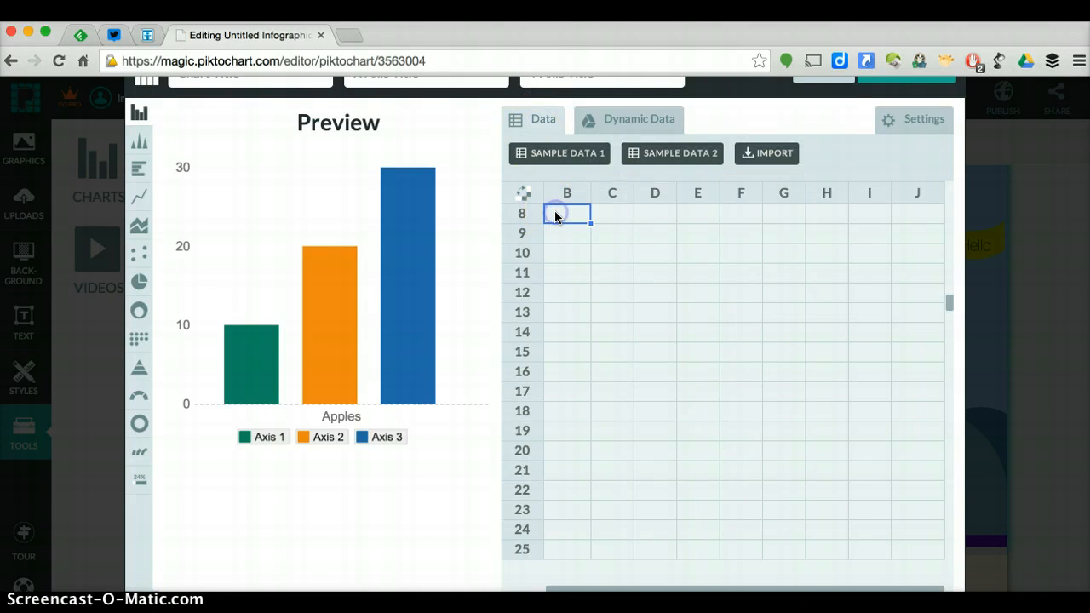
Label the chart categories Test, Quiz and HW in the data grid
{"action": "left_click", "coordinate": [558, 153]}
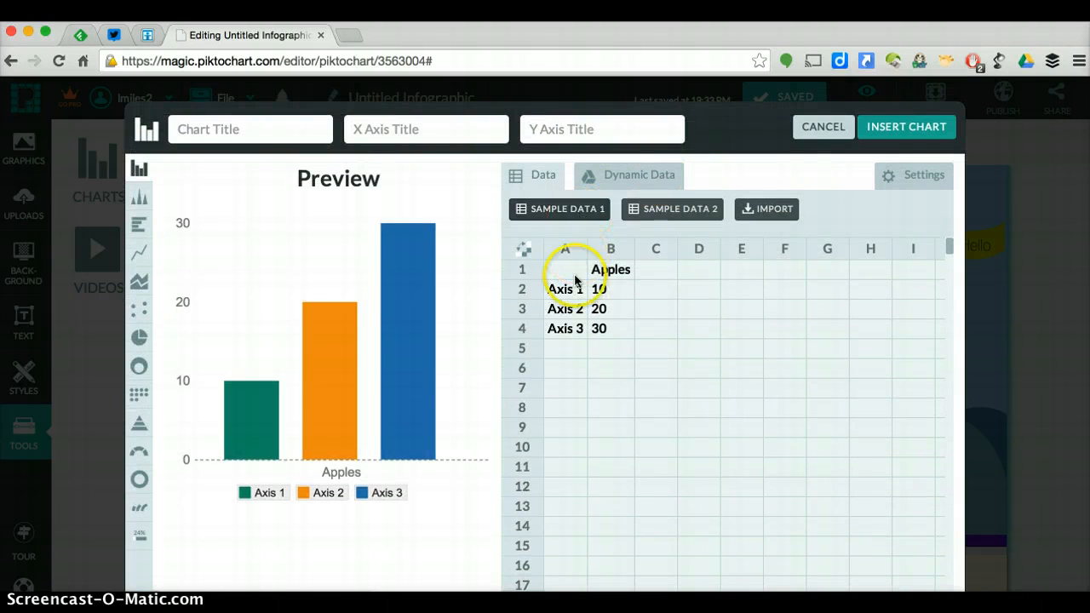
{"action": "left_click", "coordinate": [610, 289]}
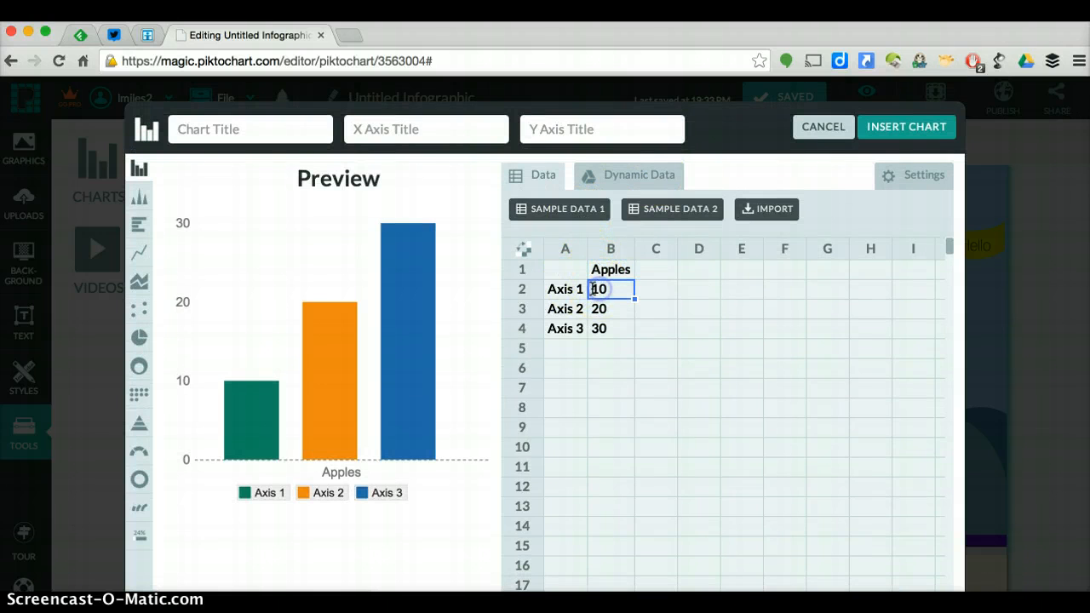
{"action": "left_click", "coordinate": [566, 289]}
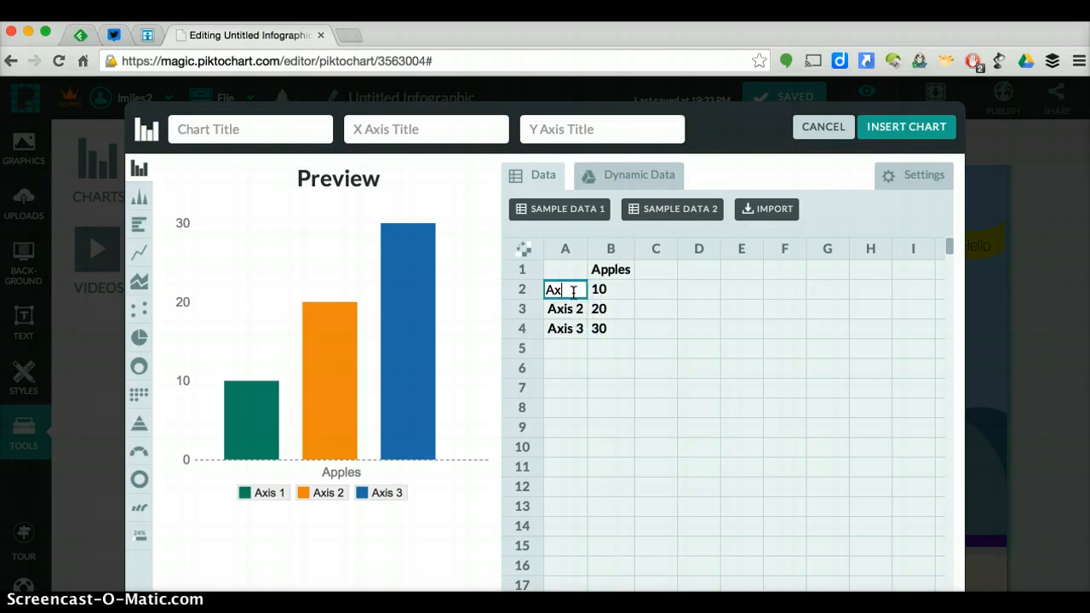
{"action": "type", "text": "Test"}
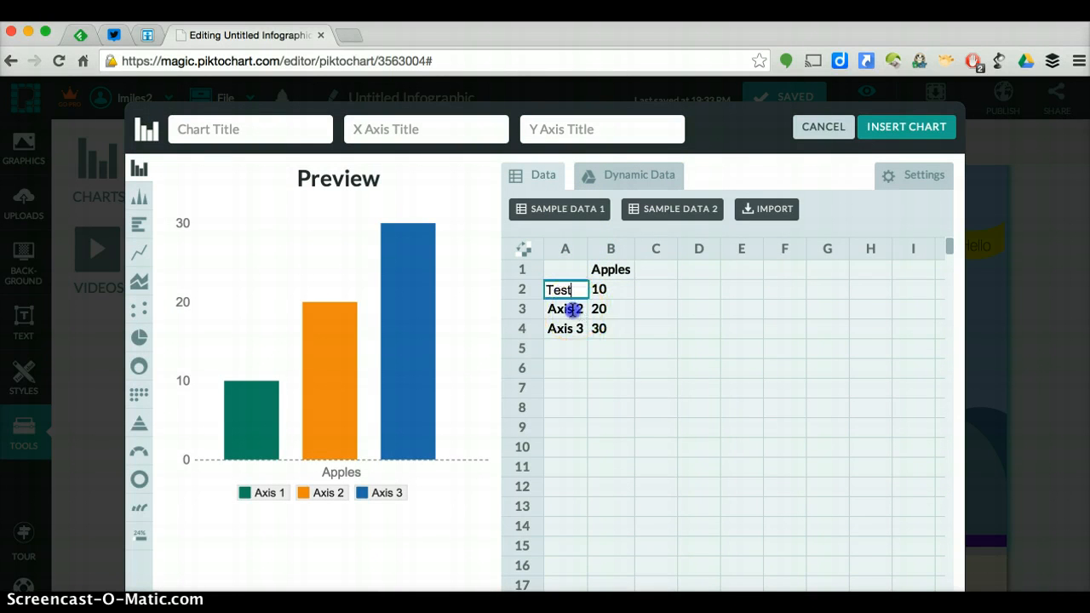
{"action": "type", "text": "Quizz"}
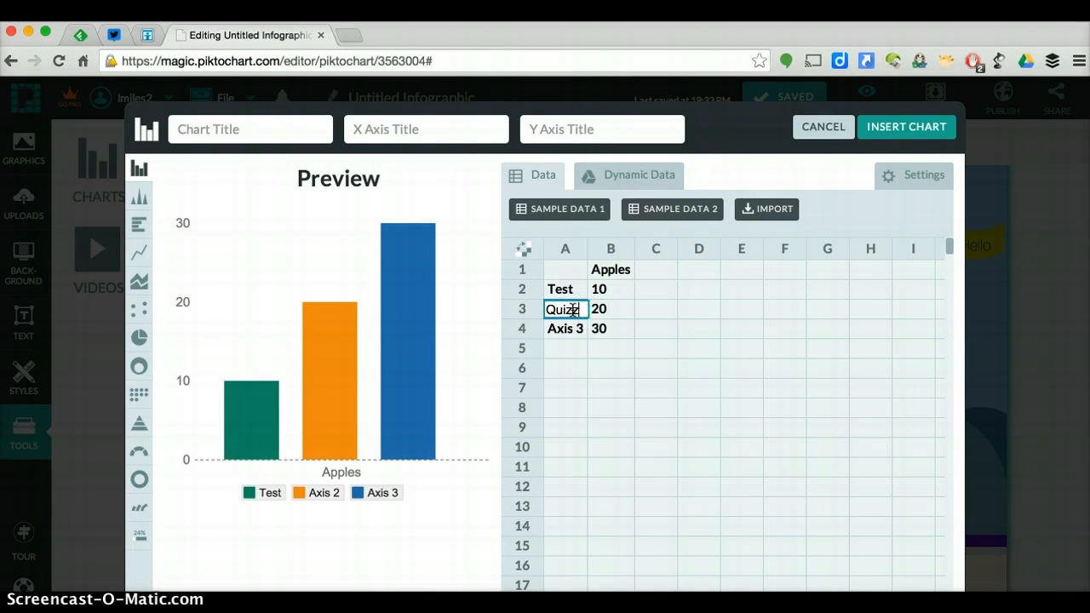
{"action": "type", "text": "HW"}
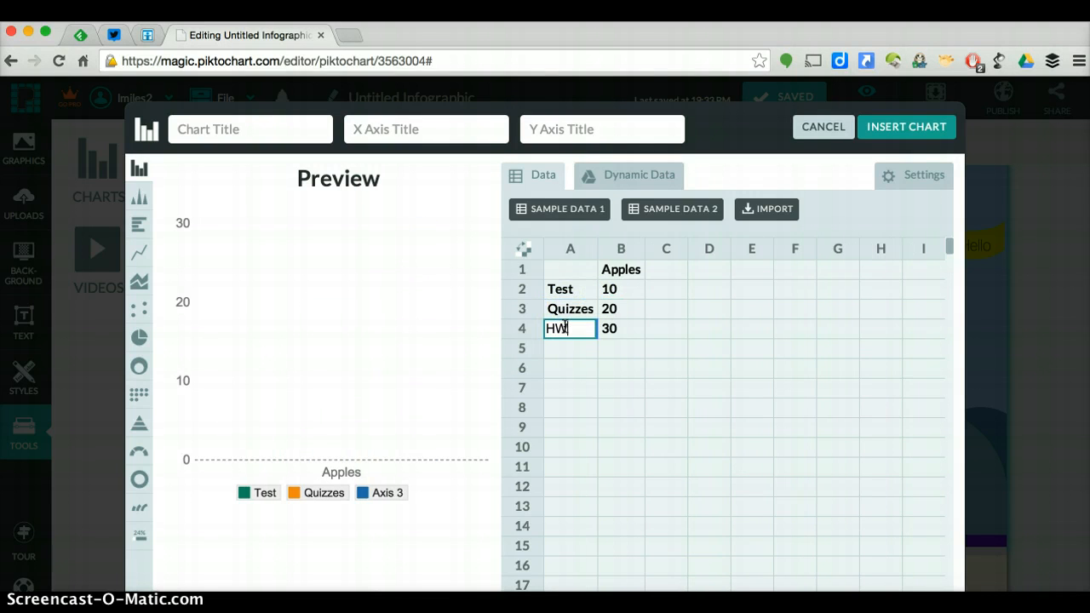
Set the Time series values (60, 40, 20) and insert the bar chart into the infographic
{"action": "left_click", "coordinate": [620, 269]}
{"action": "type", "text": "Time"}
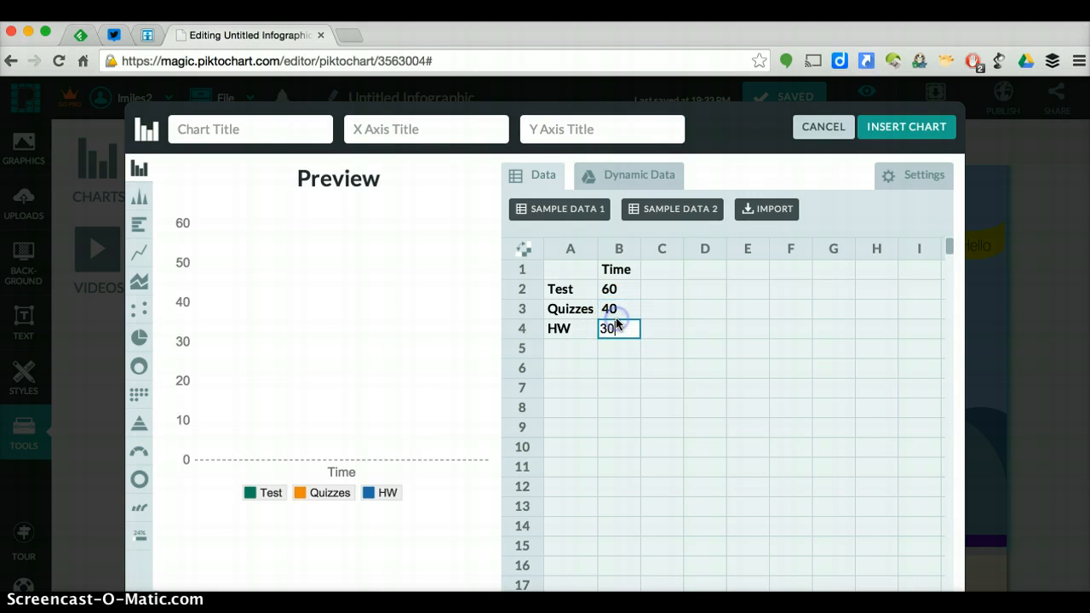
{"action": "type", "text": "20"}
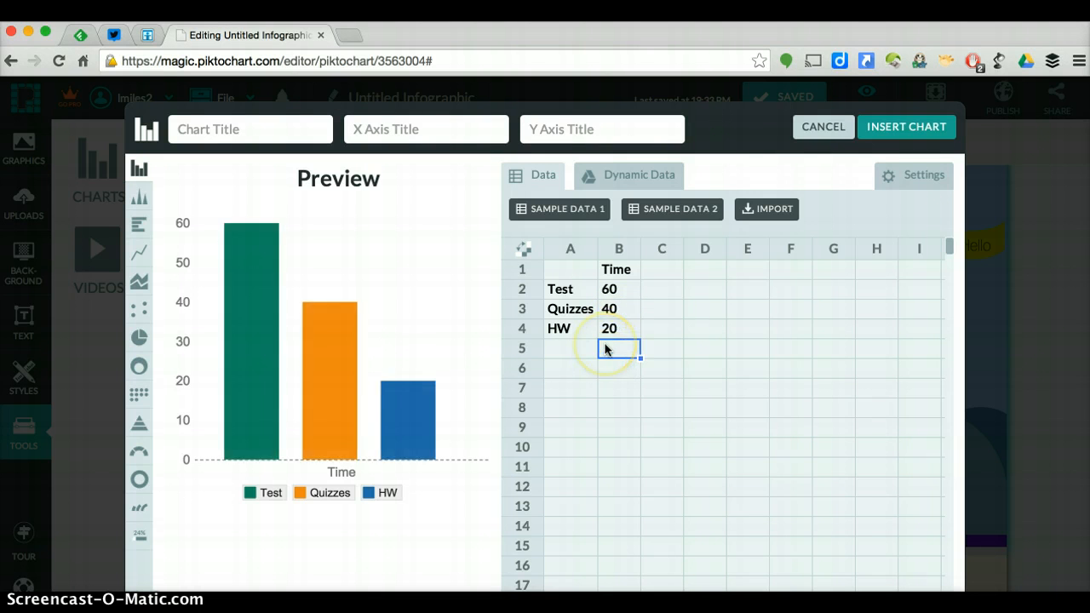
{"action": "mouse_move", "coordinate": [354, 290]}
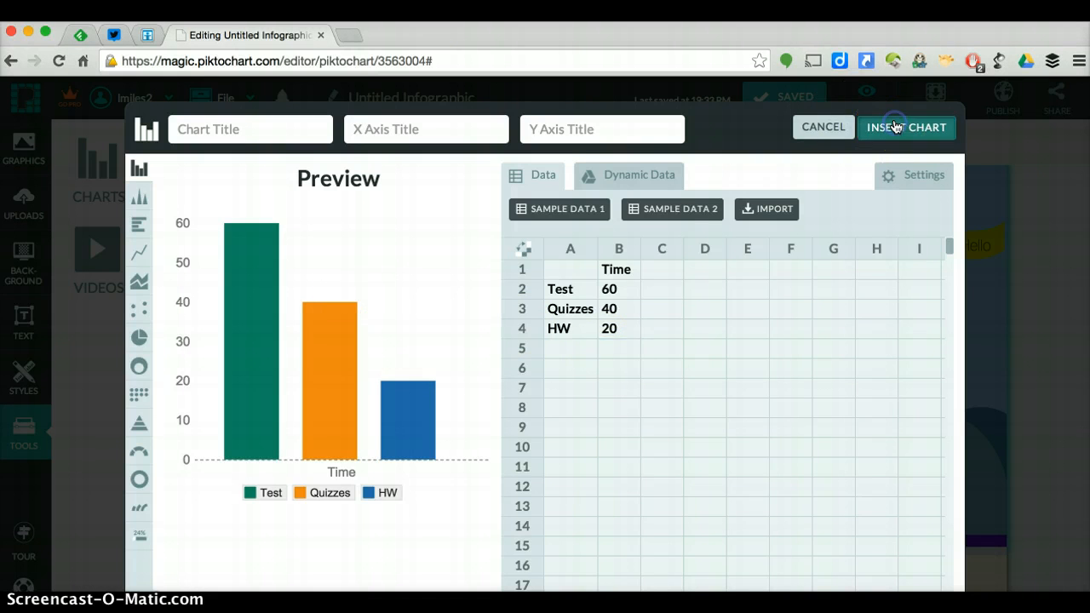
{"action": "left_click", "coordinate": [906, 126]}
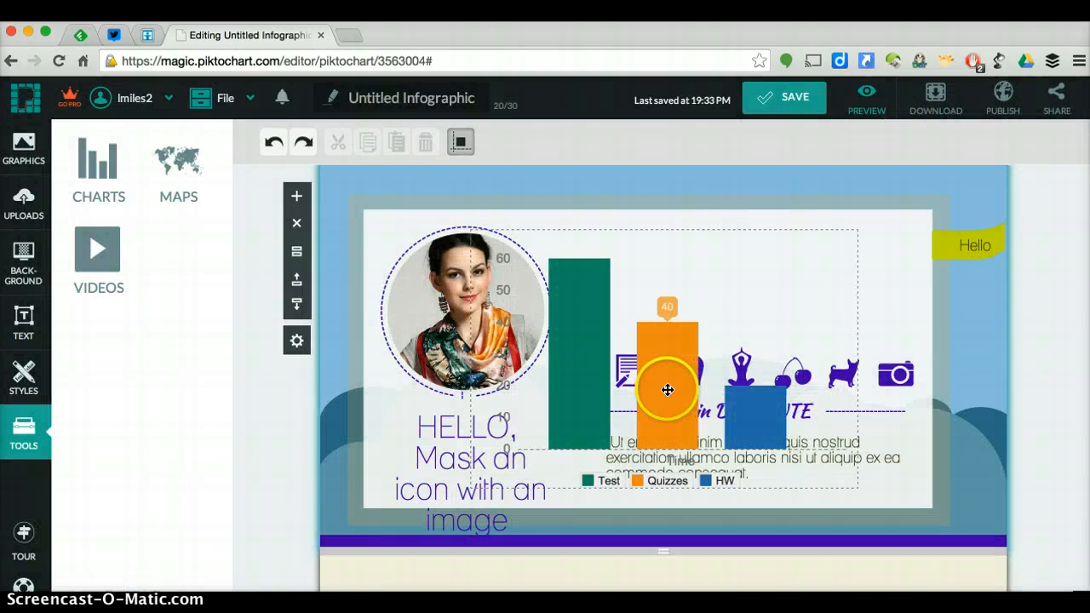